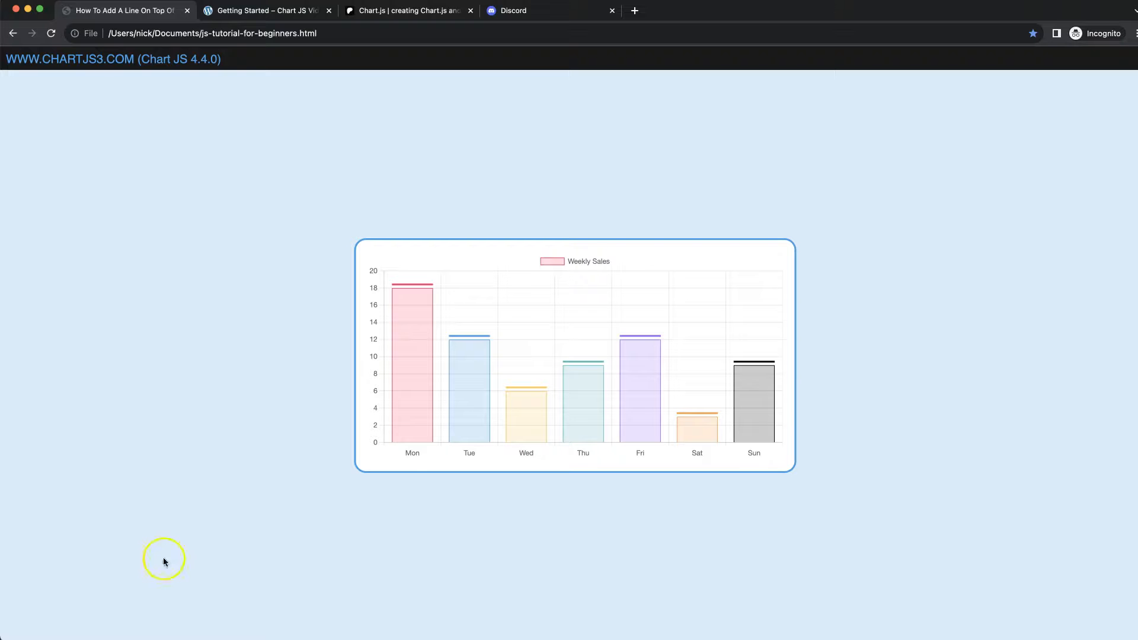
pyautogui.moveTo(395, 335)
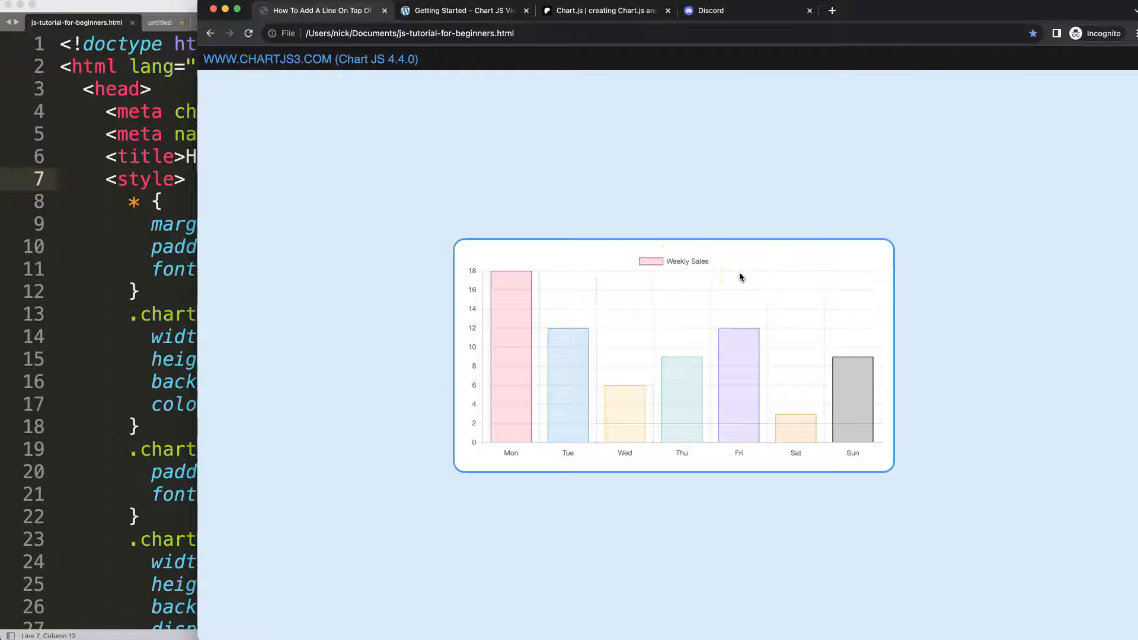
# Browse the Chart.js Getting Started guide and Patreon page, then return to Sublime Text.
pyautogui.click(462, 10)
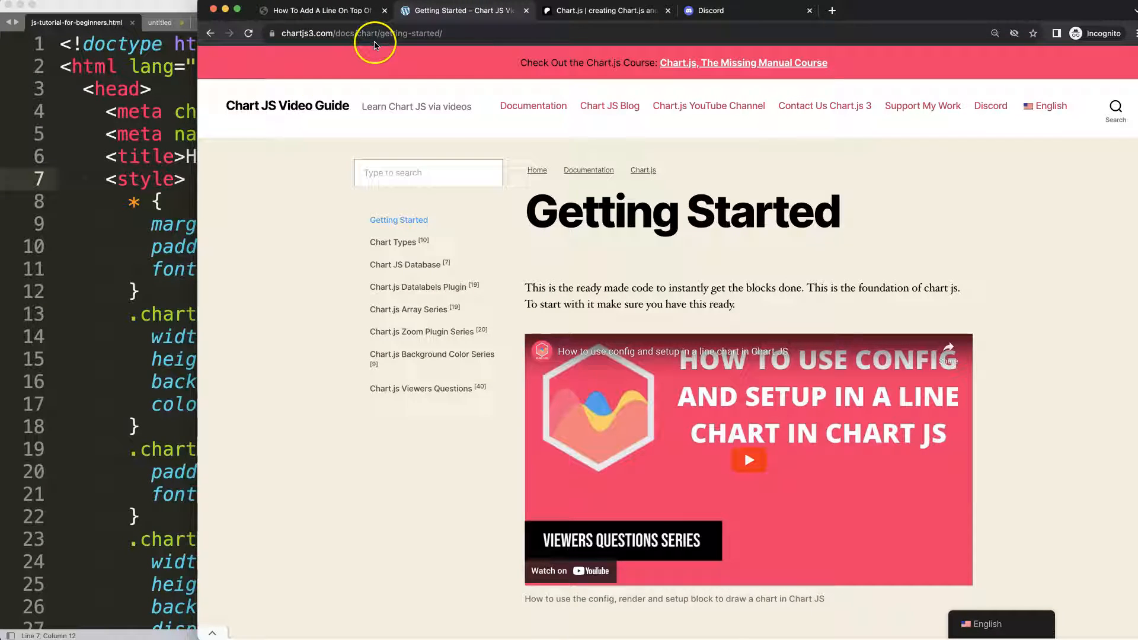
pyautogui.scroll(-3)
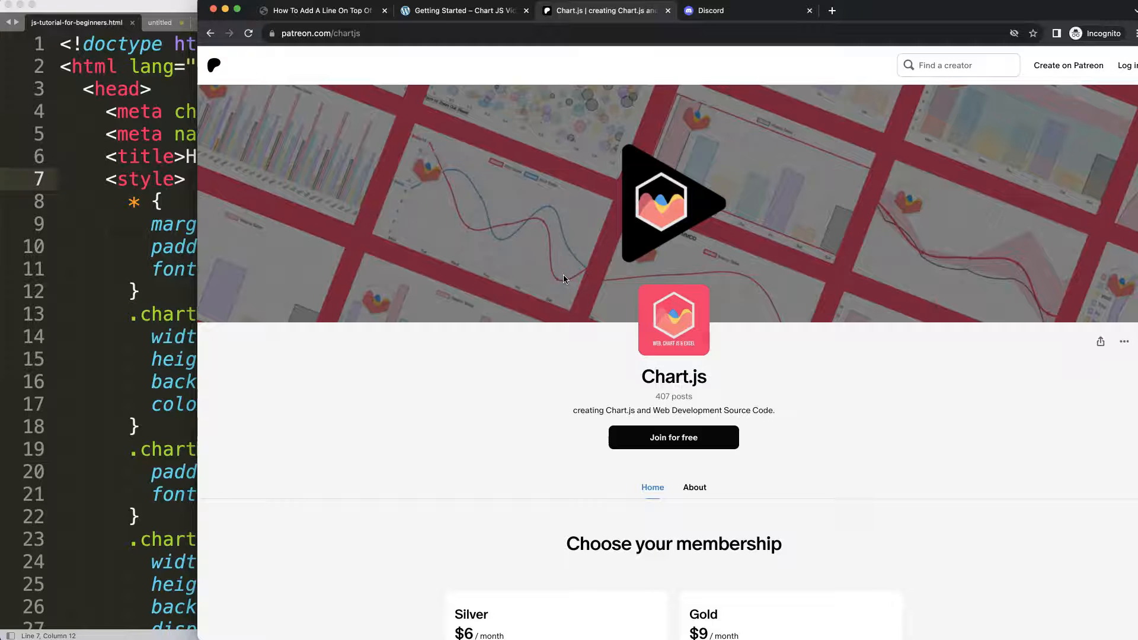
pyautogui.click(734, 10)
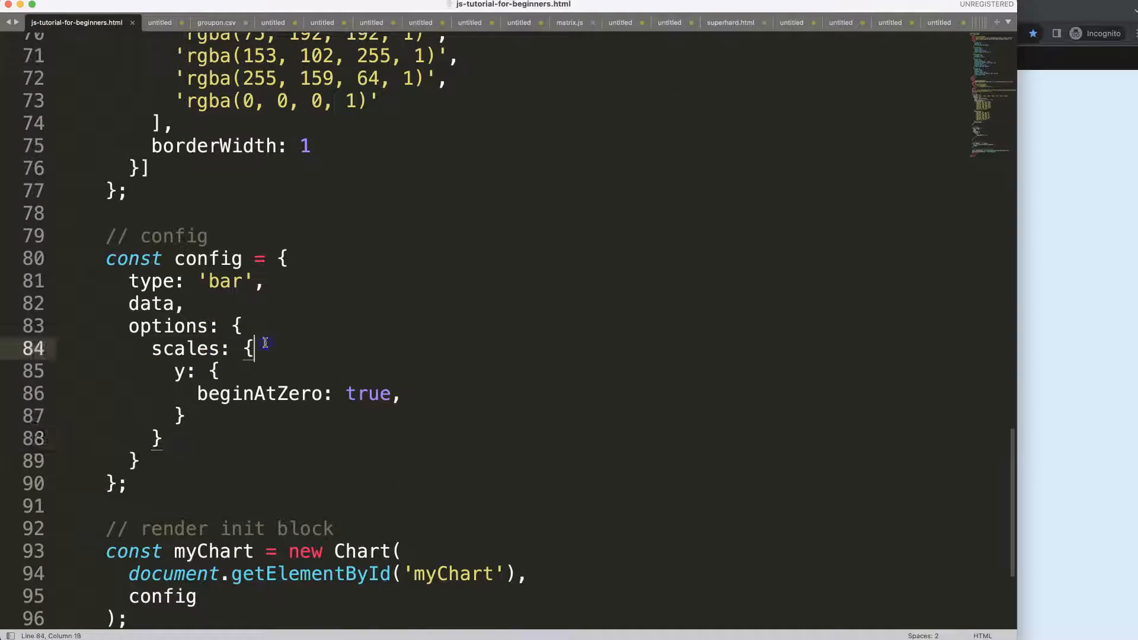
# Add plugins: [topLine] after the options block and begin the topLine const.
pyautogui.click(138, 461)
pyautogui.write(',')
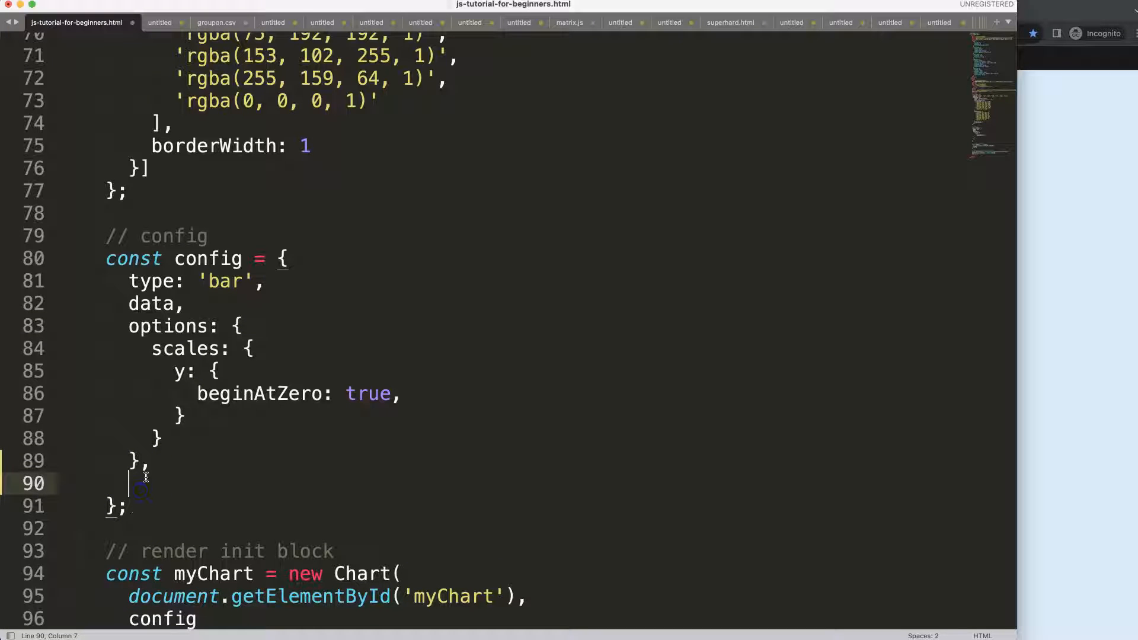
pyautogui.write('plugins: []')
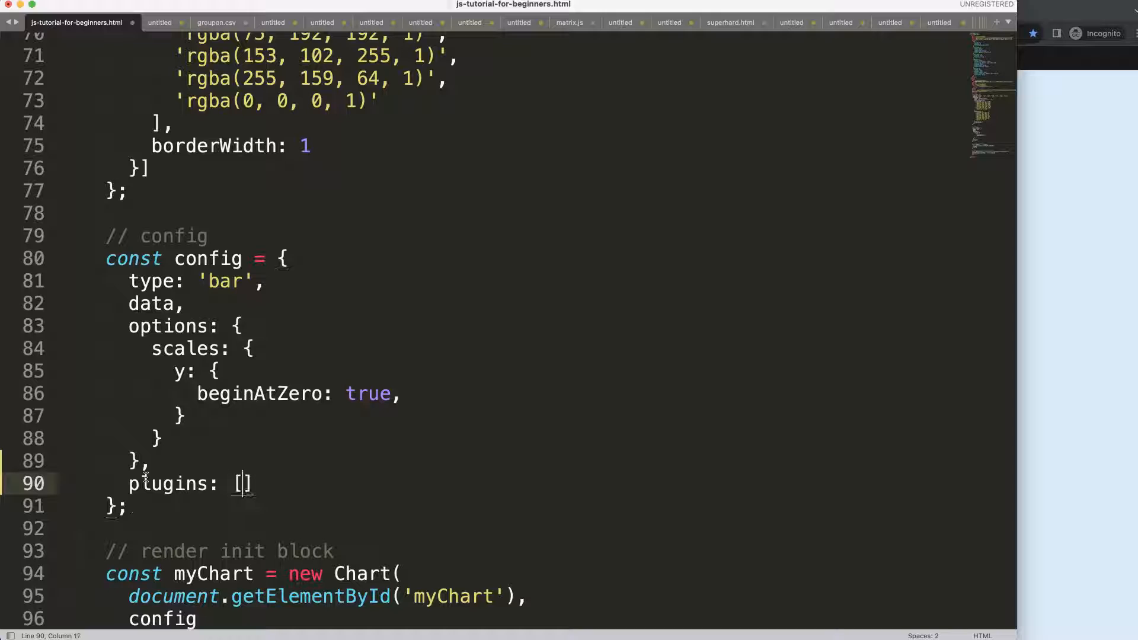
pyautogui.write('topLine')
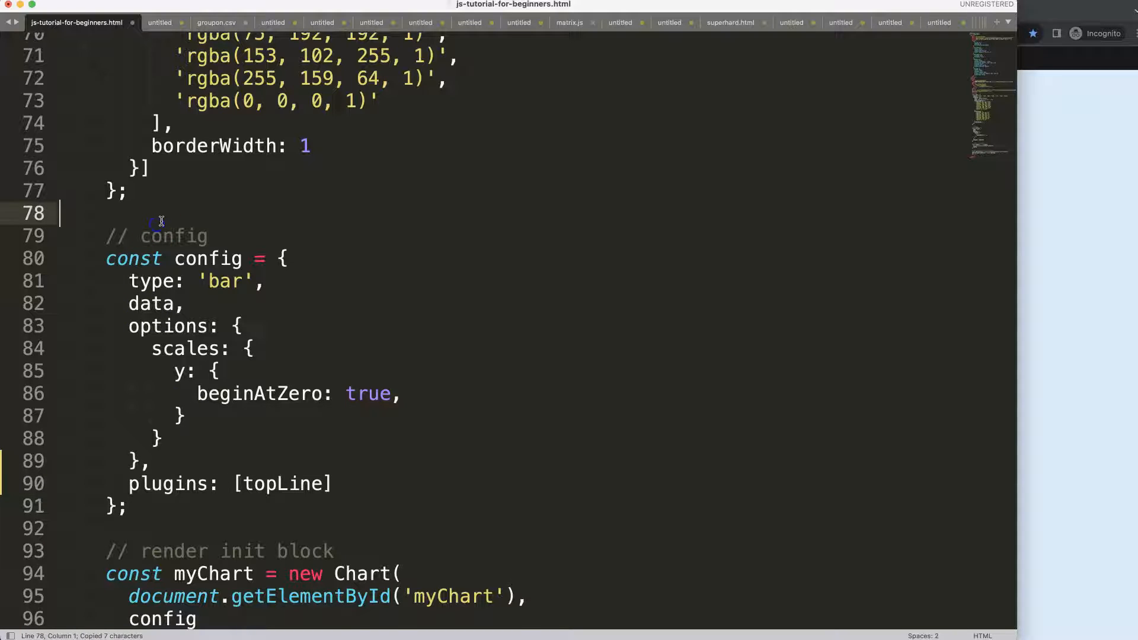
pyautogui.write('cos')
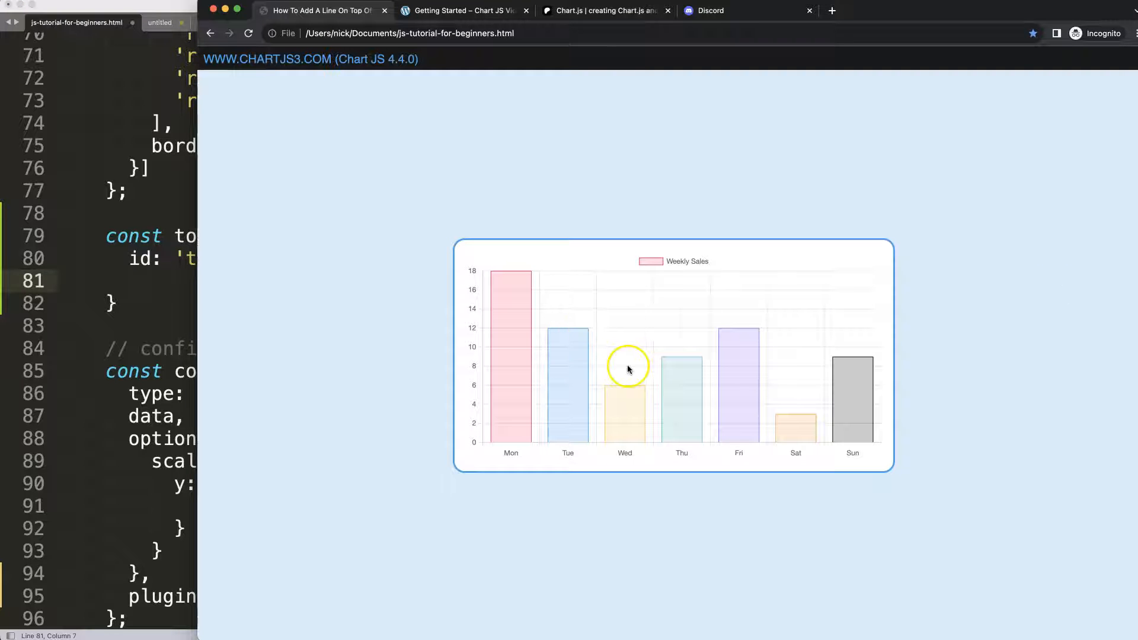
pyautogui.moveTo(552, 324)
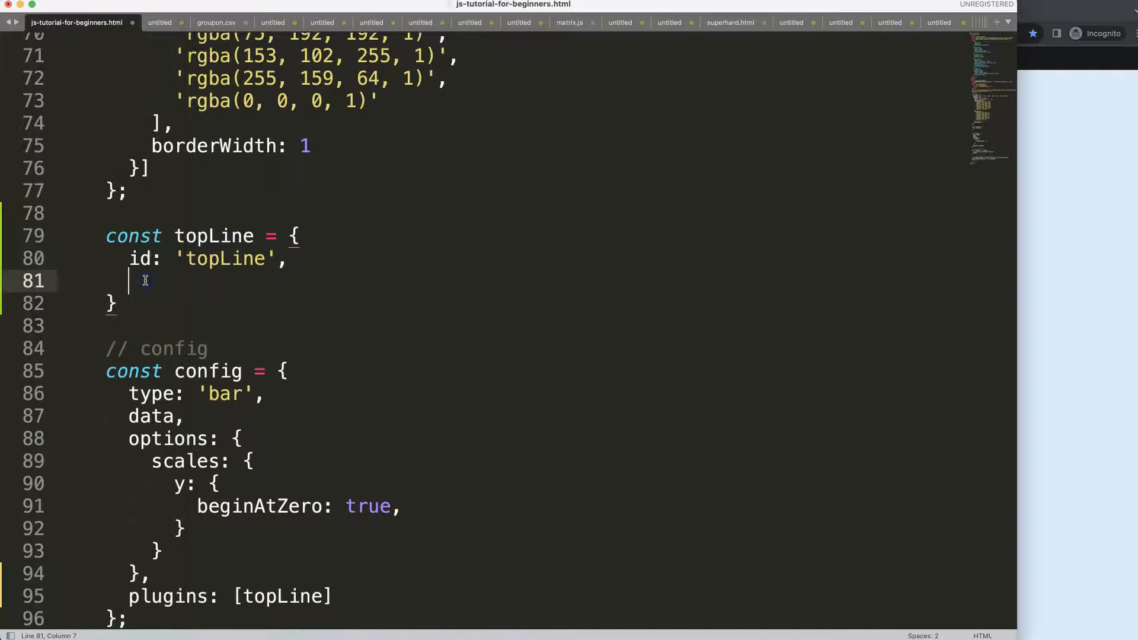
# Add an afterDatasetsDraw hook that destructures ctx and data from chart.
pyautogui.write('a')
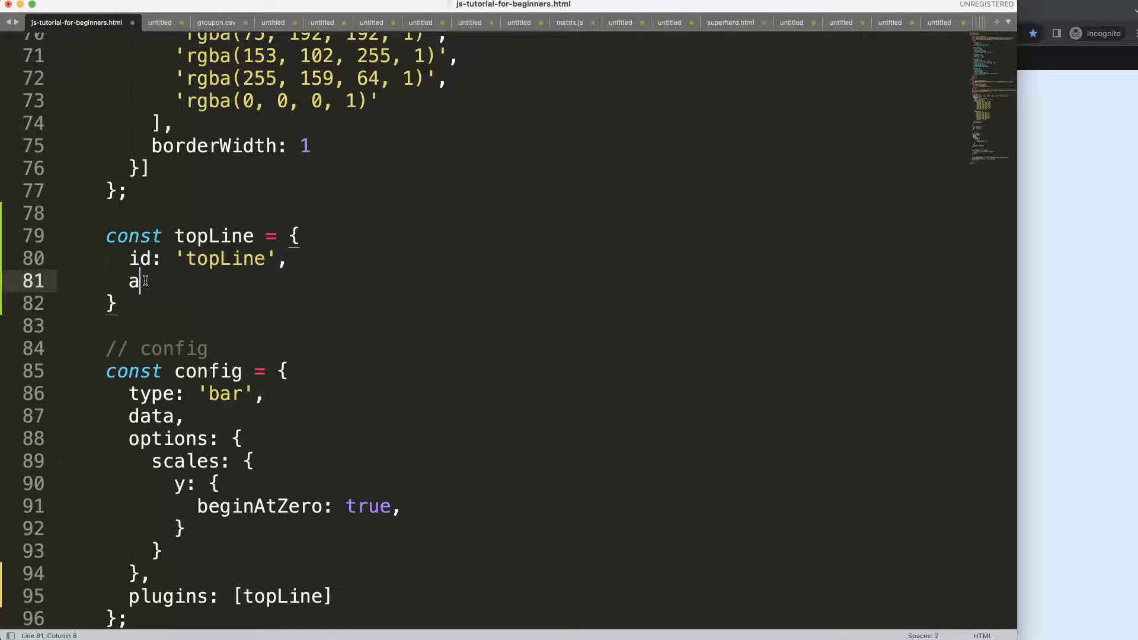
pyautogui.write('fterDatasetd')
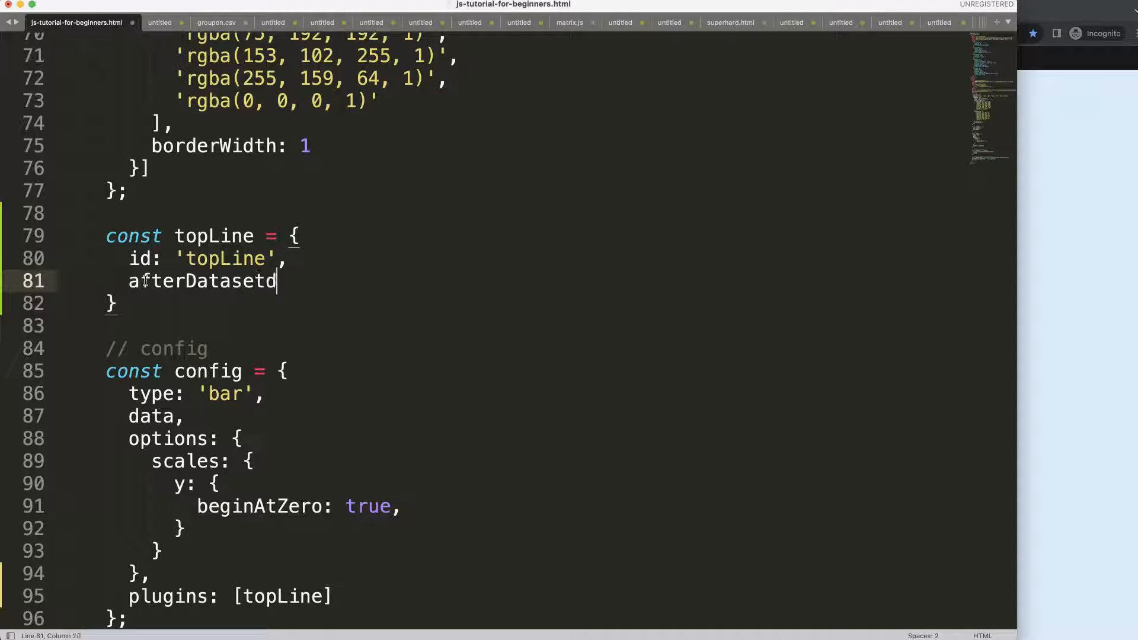
pyautogui.write('Draw')
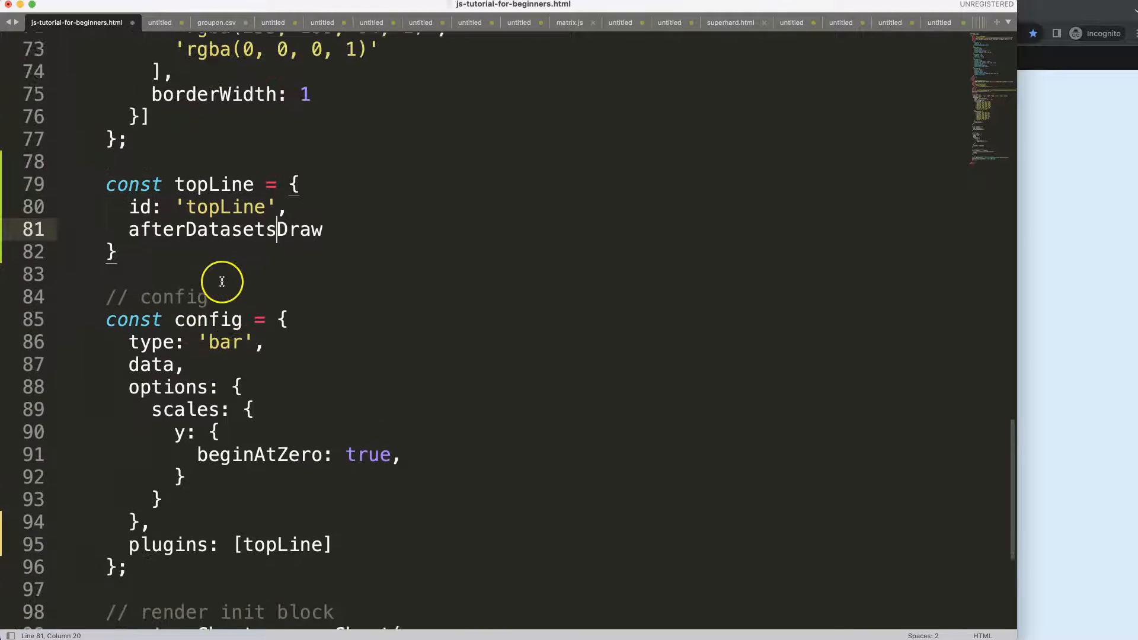
pyautogui.write('(ca')
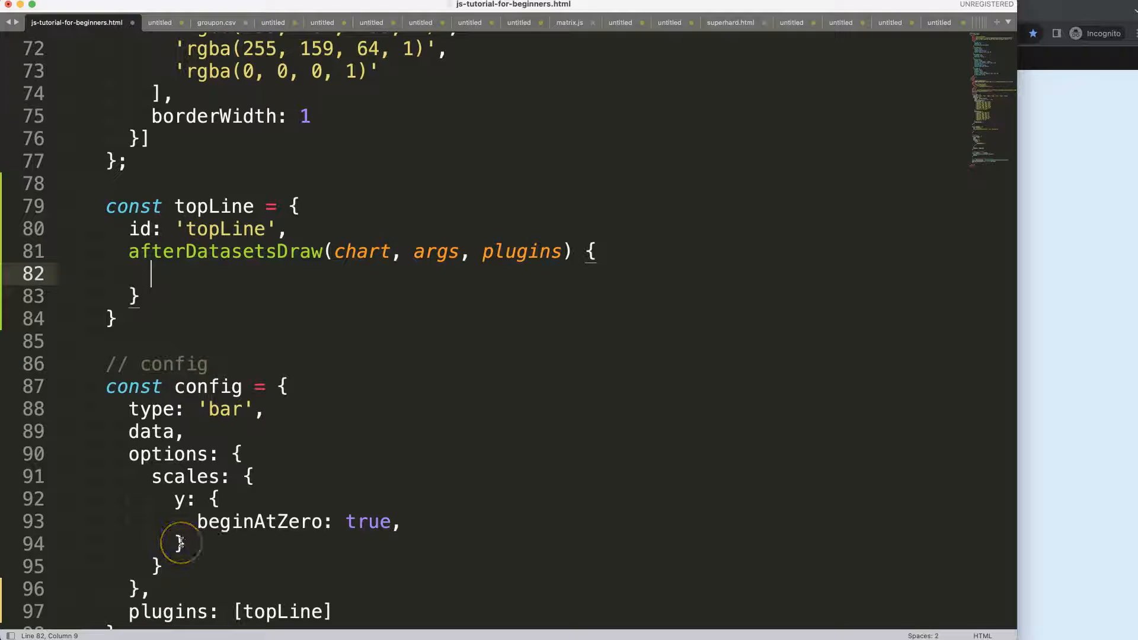
pyautogui.write('const')
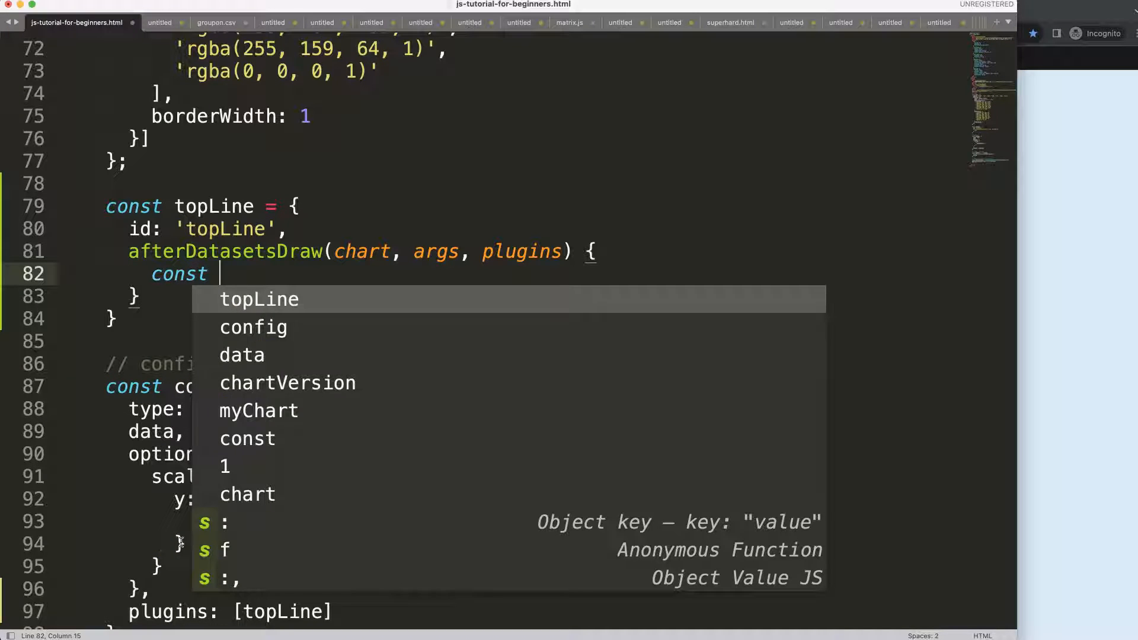
pyautogui.write('{} =chart;')
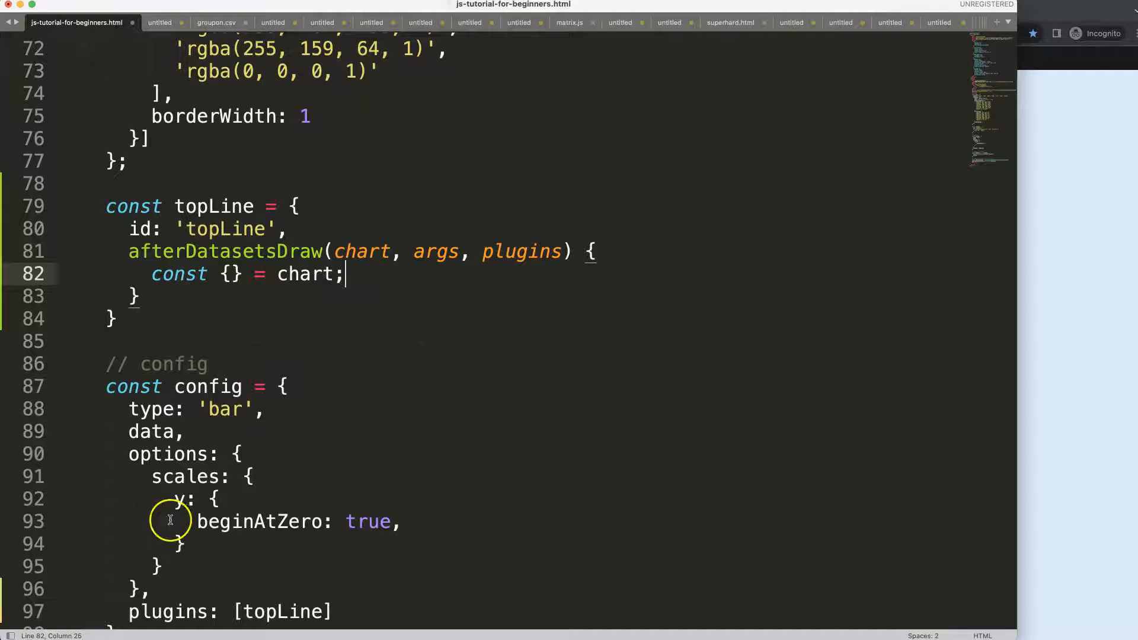
pyautogui.write('ctx')
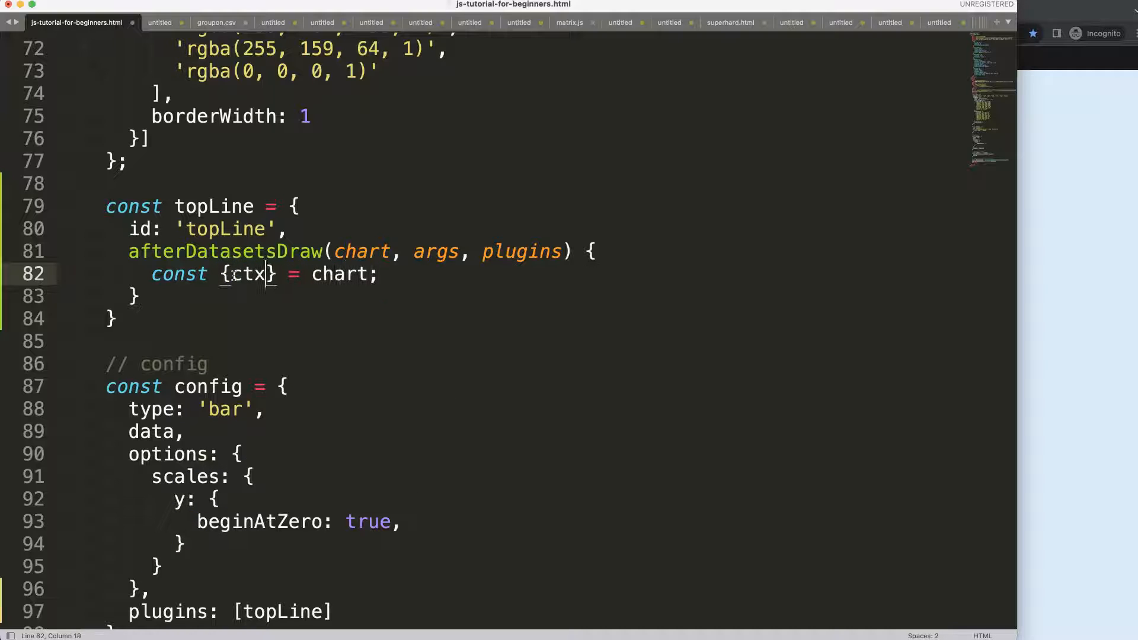
pyautogui.write(',')
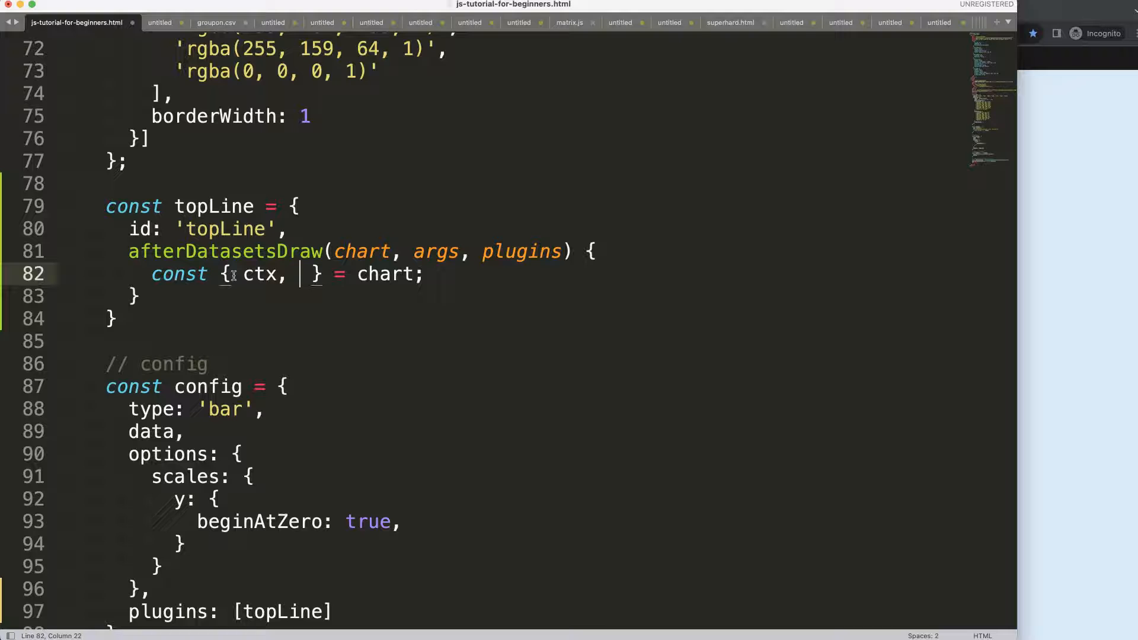
pyautogui.write('data')
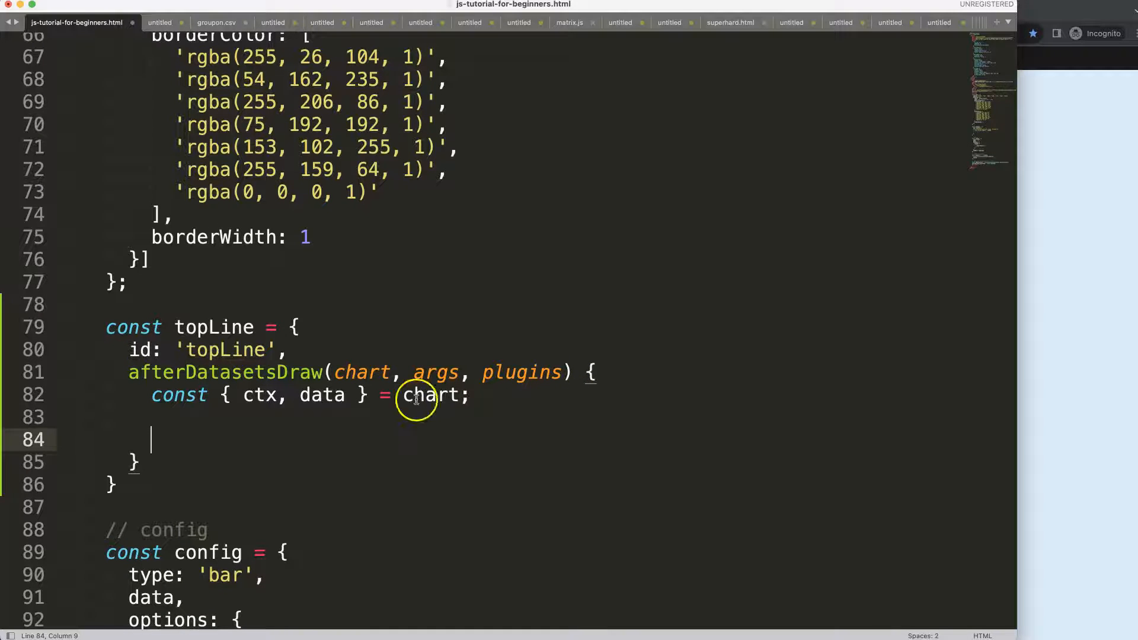
# Log chart.getDatasetMeta(0).data inside the afterDatasetsDraw hook.
pyautogui.write('console.log(')
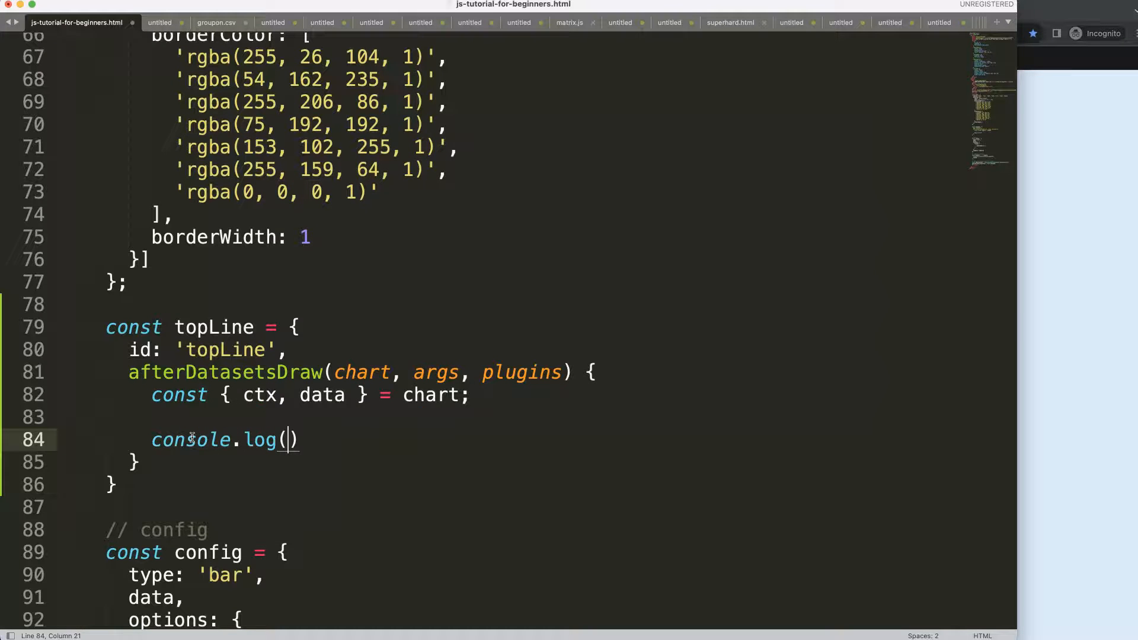
pyautogui.write('chart.get')
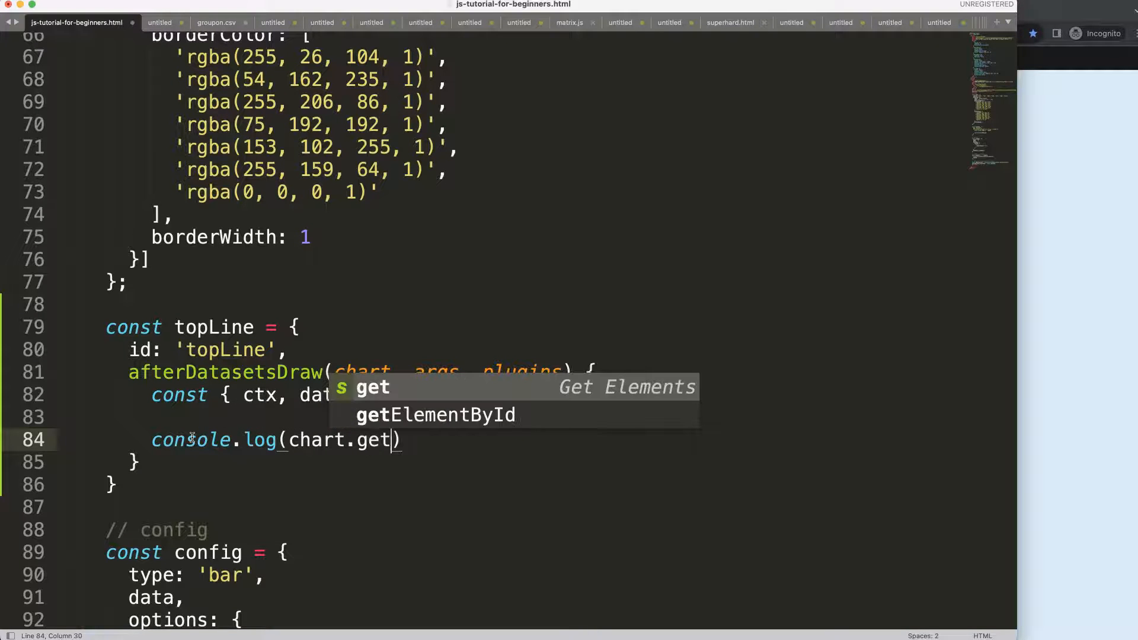
pyautogui.write('DatasetMeta(0')
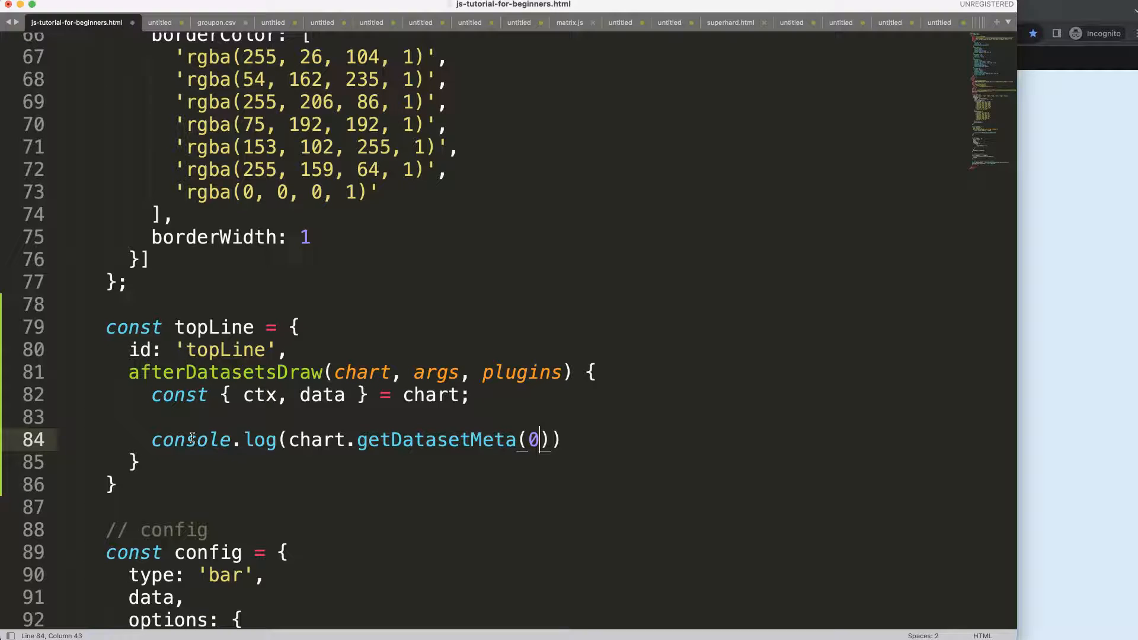
pyautogui.write('.data')
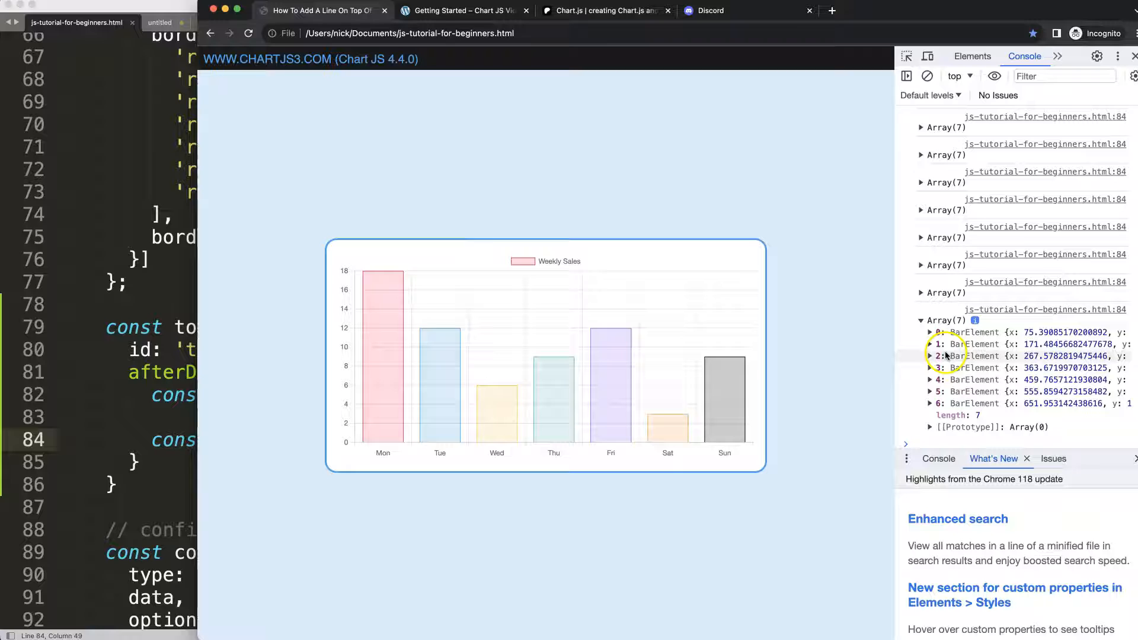
# Expand a logged BarElement in Chrome's console to inspect its properties.
pyautogui.click(931, 333)
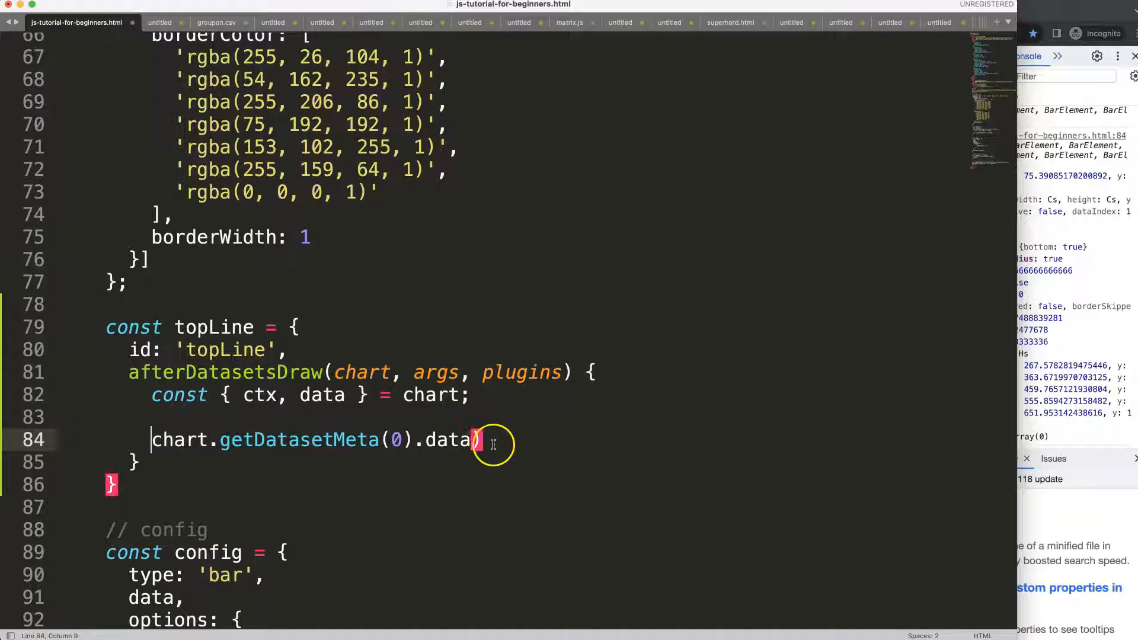
# Loop over bars with forEach(datapoint, i), begin a path, and call ctx.save().
pyautogui.write('.forEa')
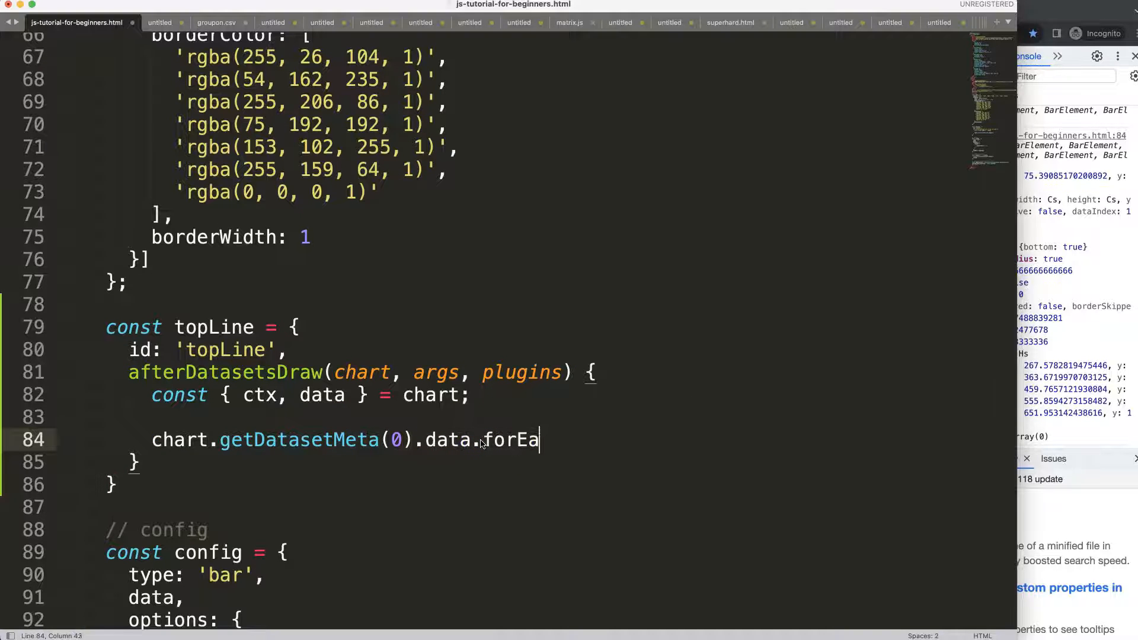
pyautogui.write('ch')
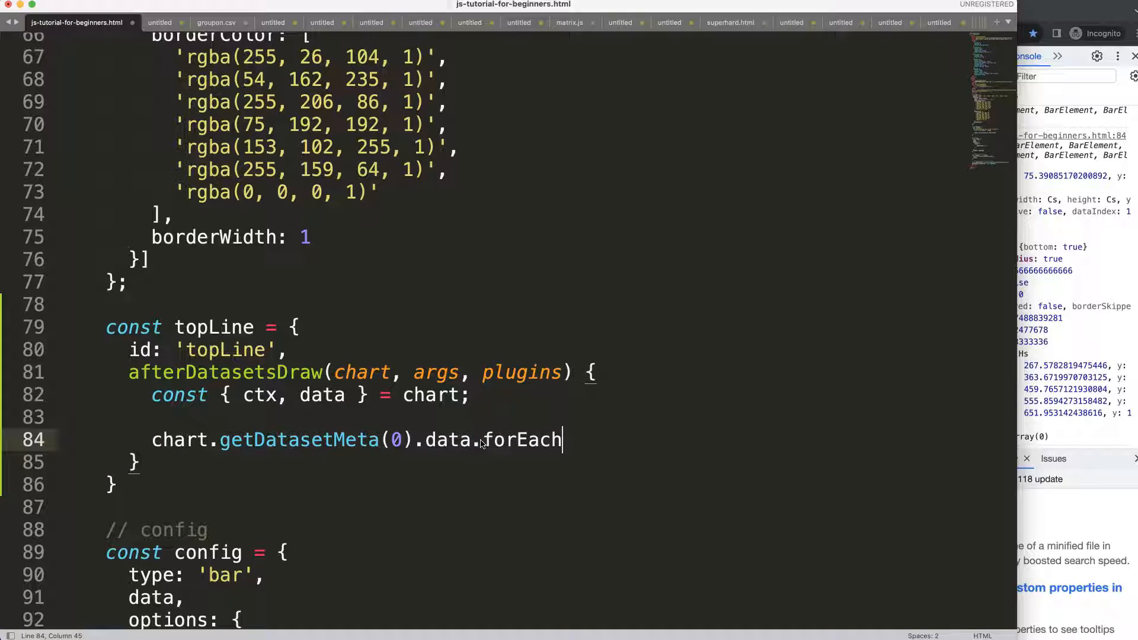
pyautogui.write('((')
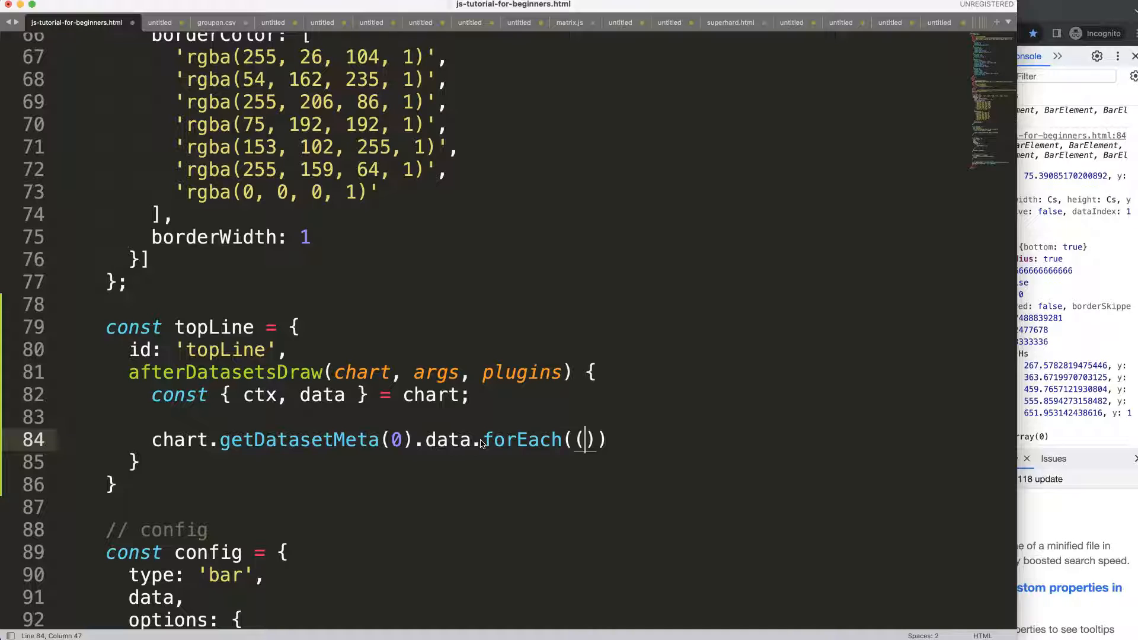
pyautogui.write('datapoint, index')
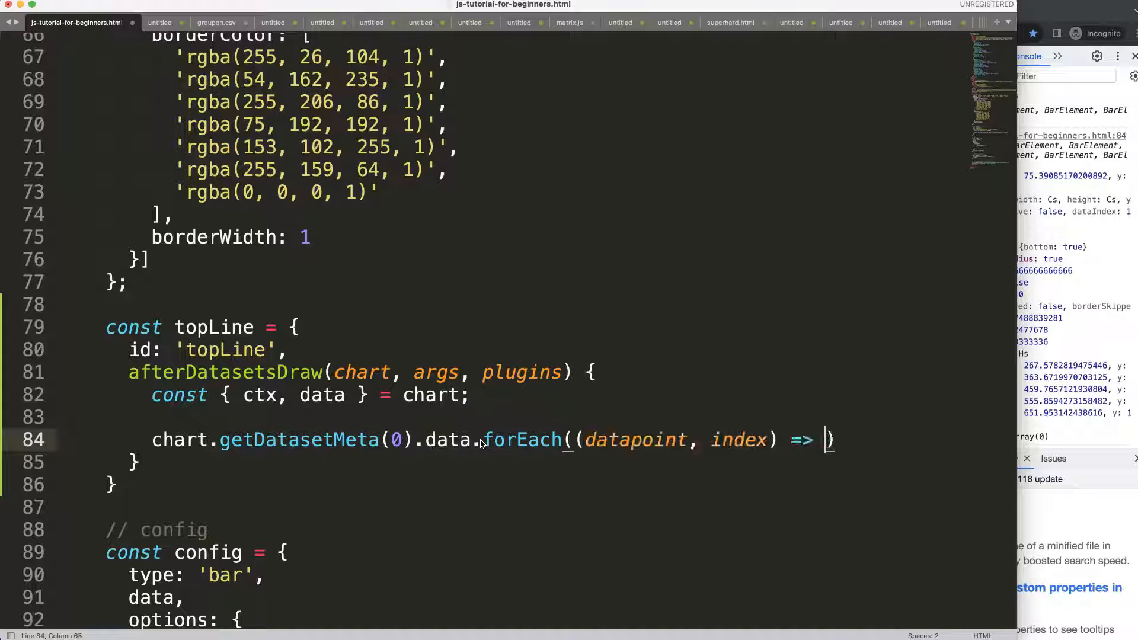
pyautogui.write('{')
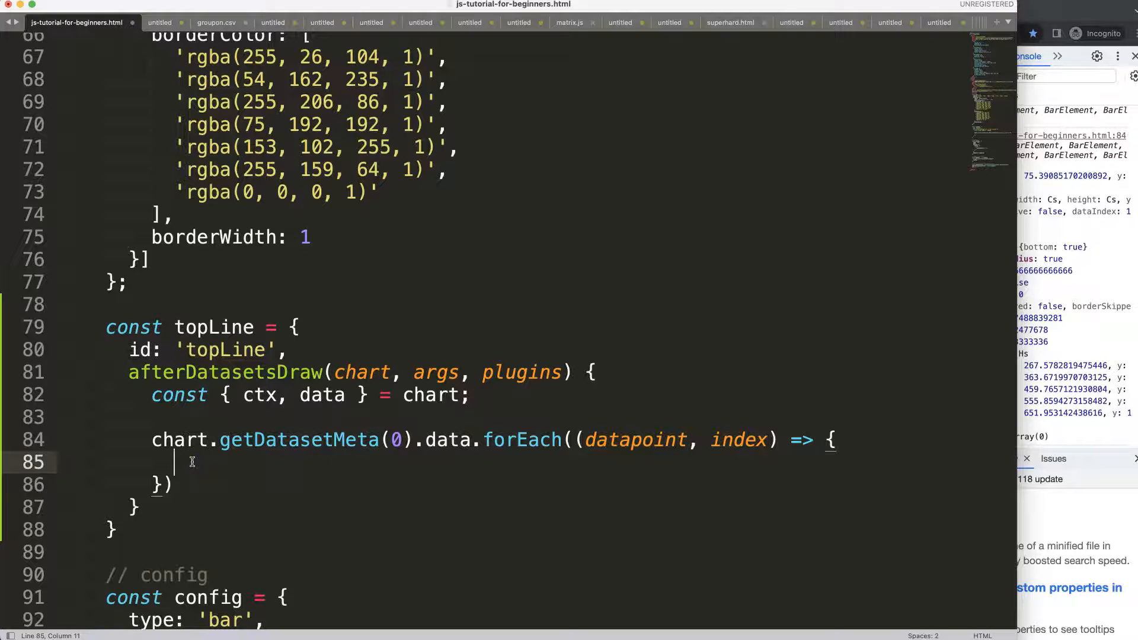
pyautogui.write('ctx.beginPath();')
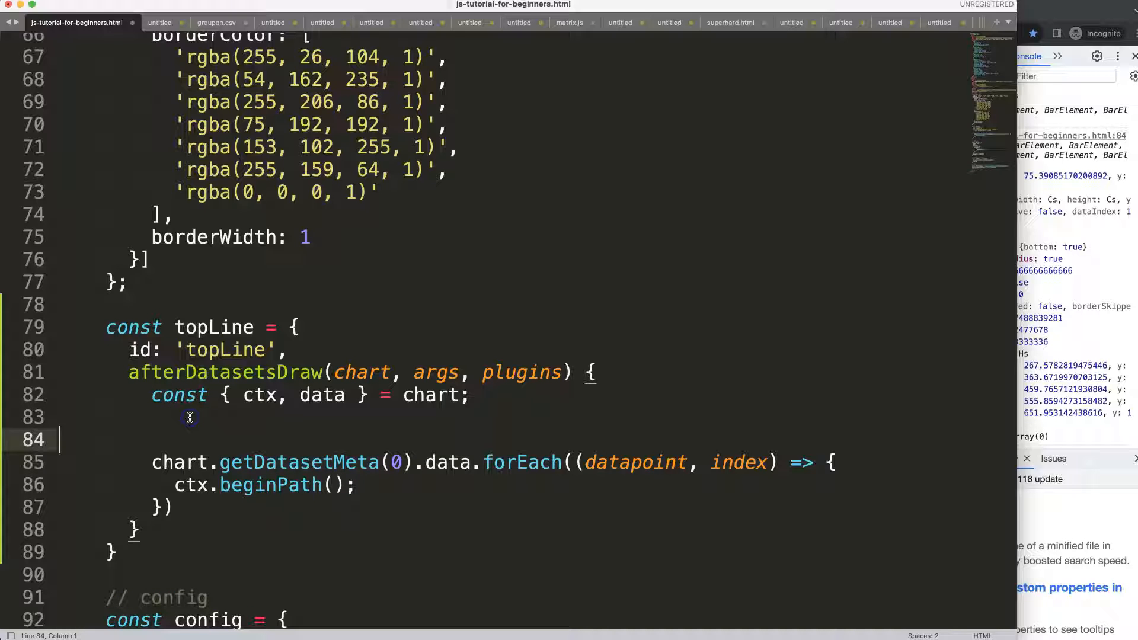
pyautogui.write('ctx.save')
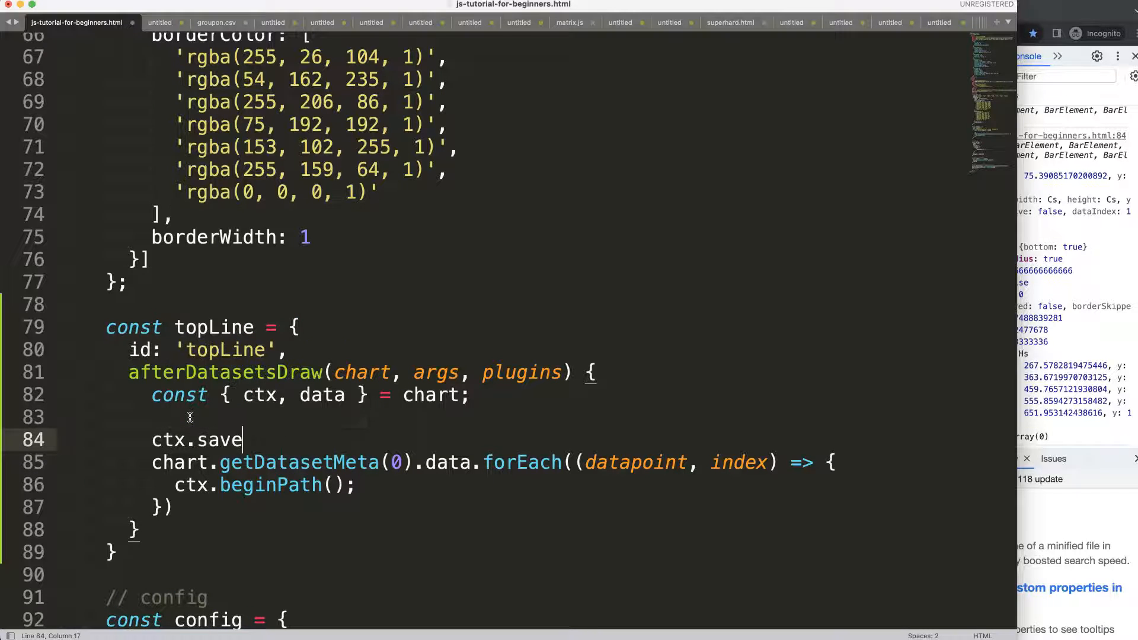
pyautogui.write('();')
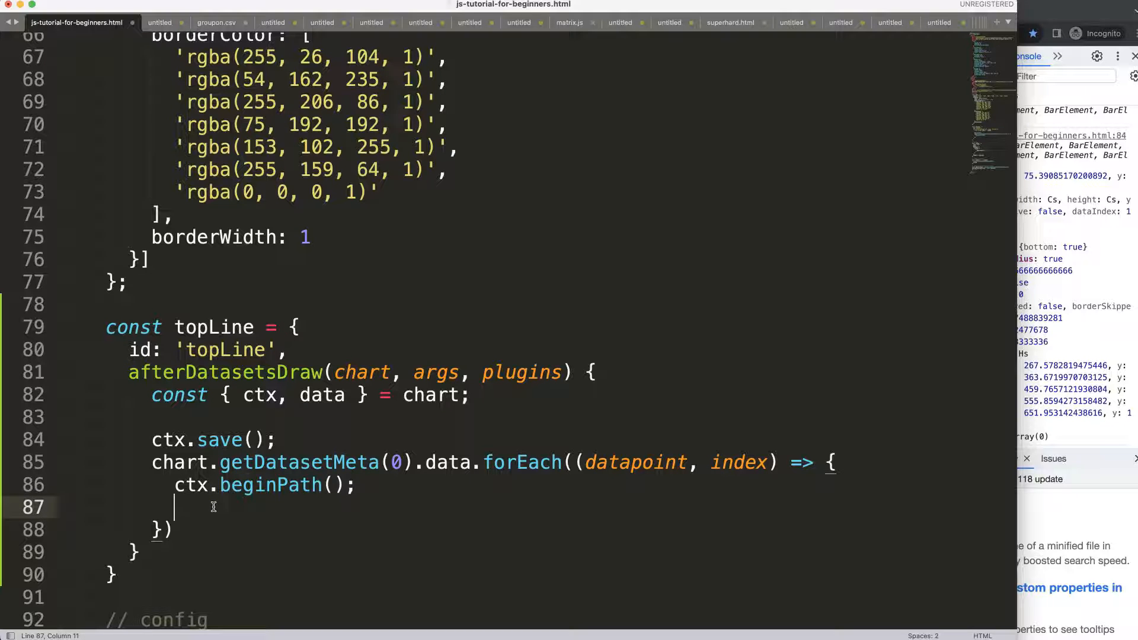
# Set the bar path's strokeStyle to 'black' and lineWidth to 3.
pyautogui.write('ctx.strokeStyle =')
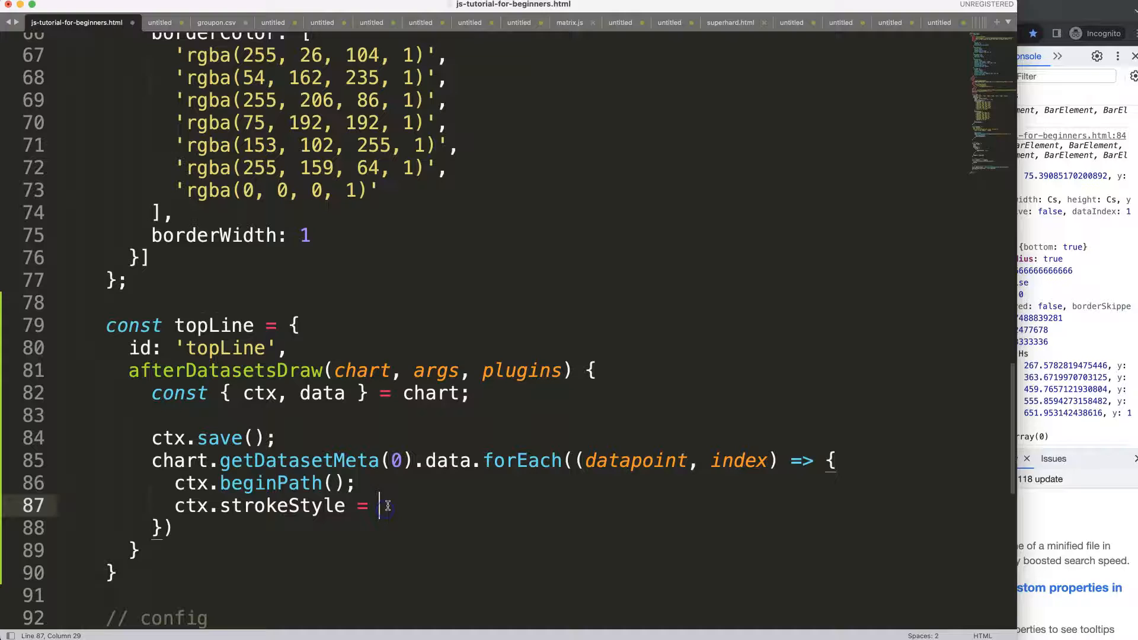
pyautogui.write("'black'")
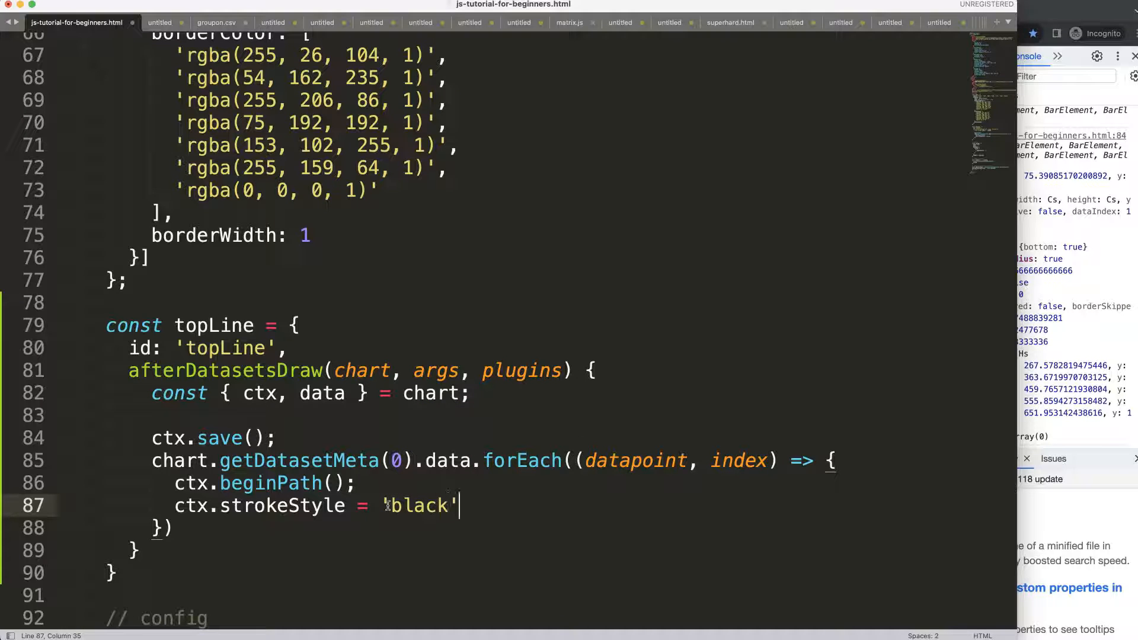
pyautogui.press('Enter')
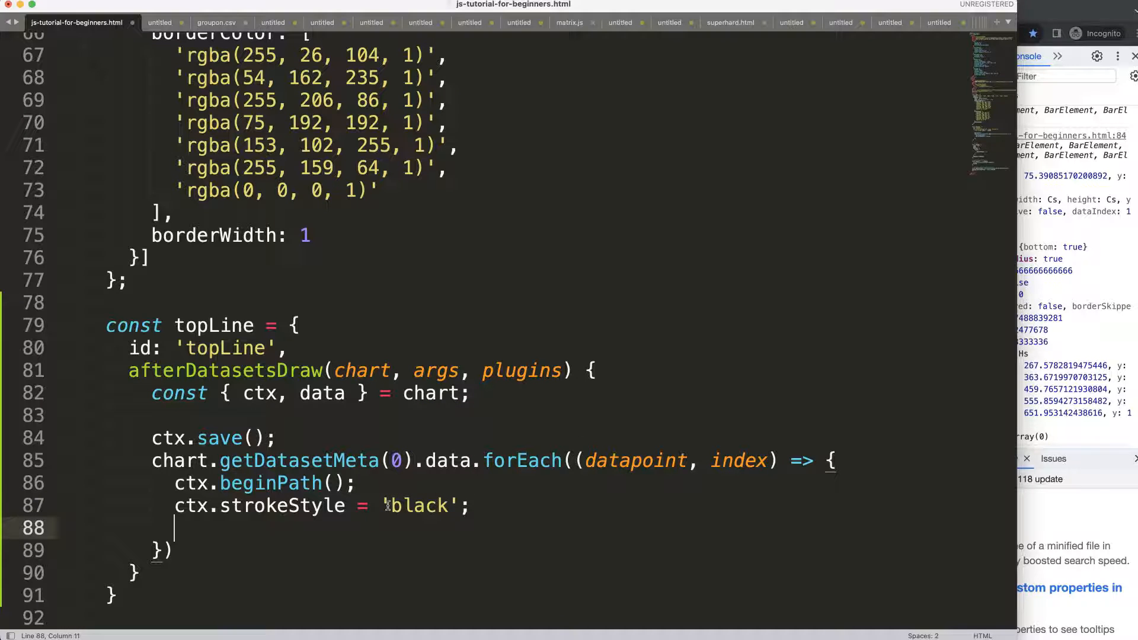
pyautogui.write('ctx.lineWidth = 3;')
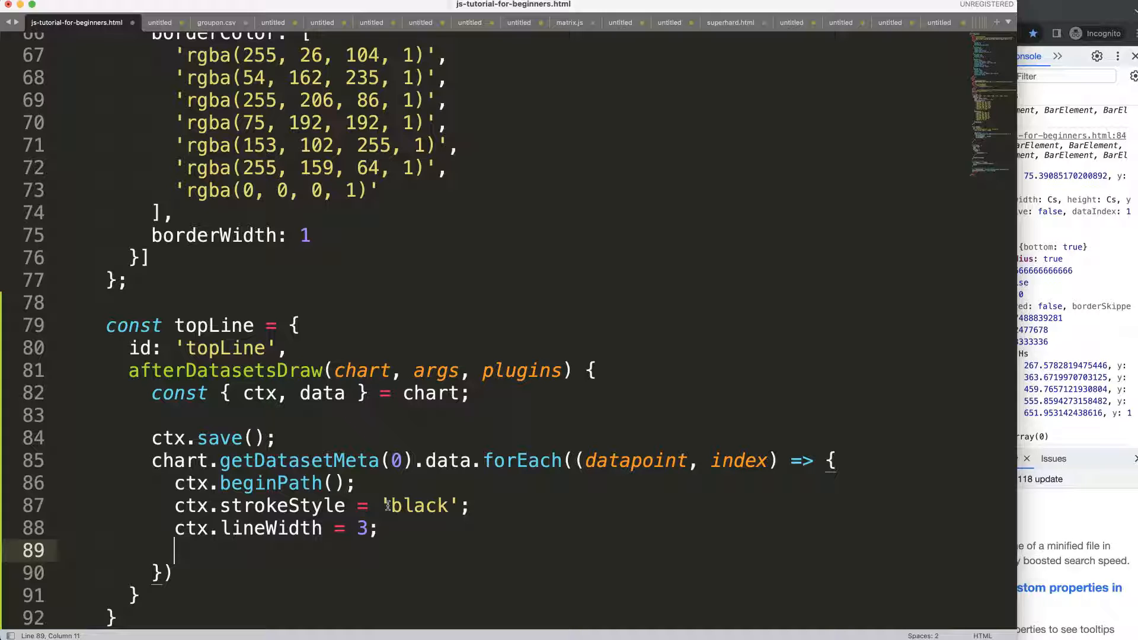
# Add ctx.moveTo(x, y) and replace x with datapoint.x.
pyautogui.write('c')
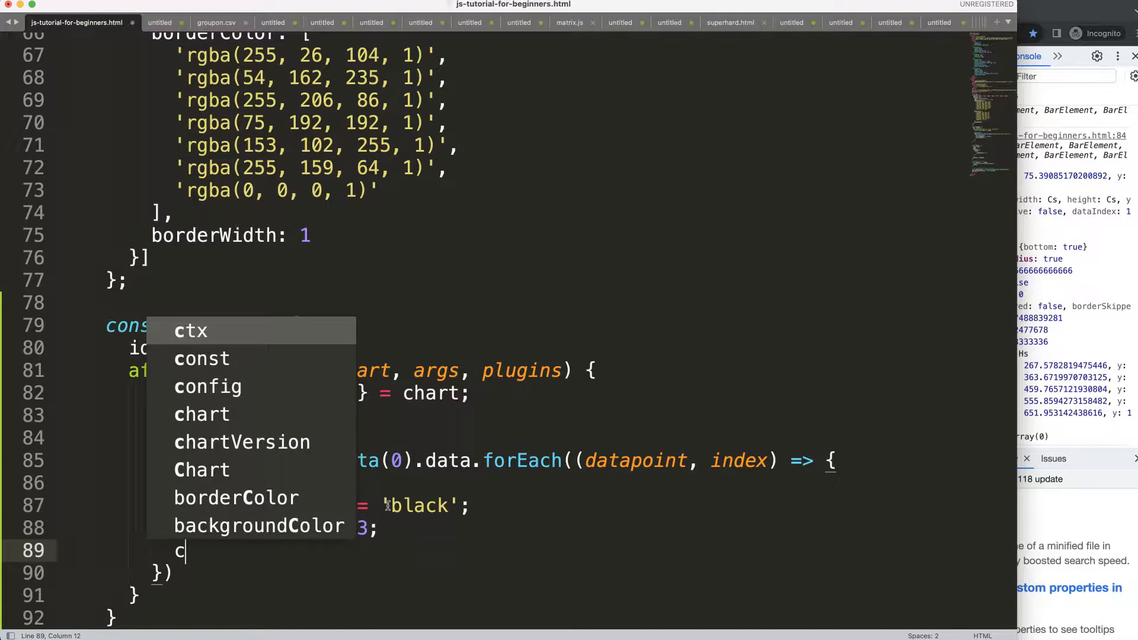
pyautogui.write('tx.move')
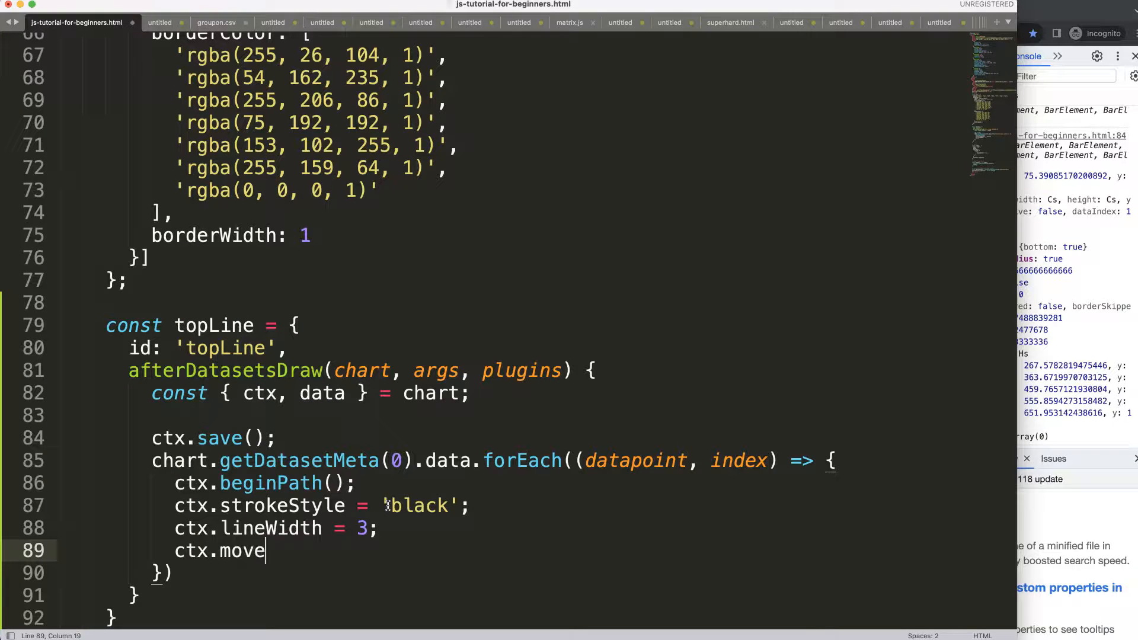
pyautogui.write('To()')
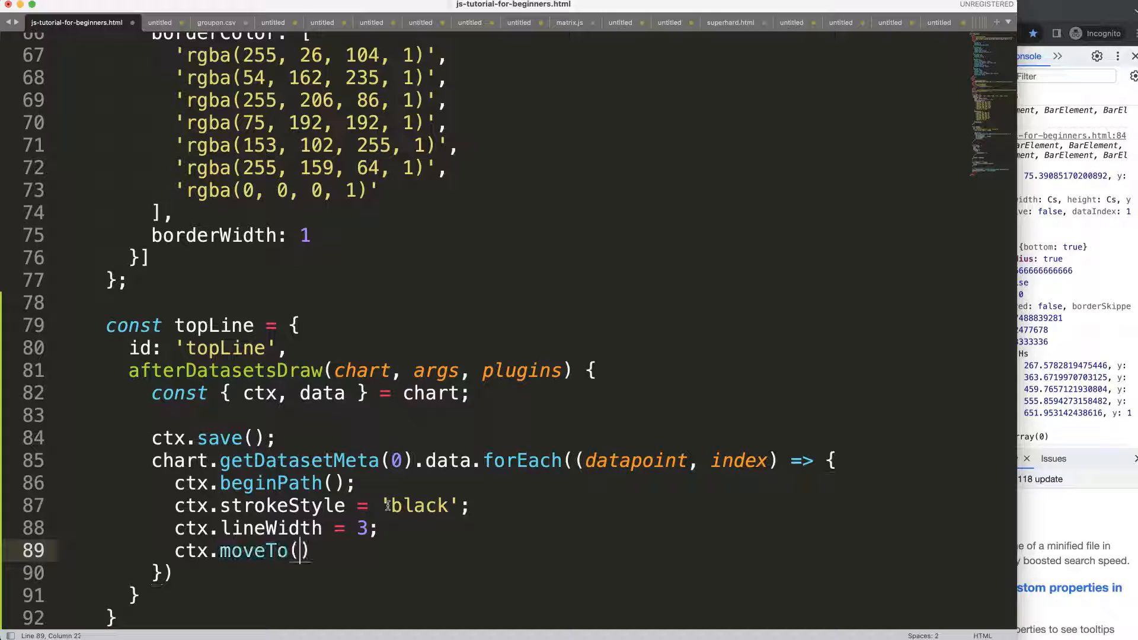
pyautogui.write('x, y);')
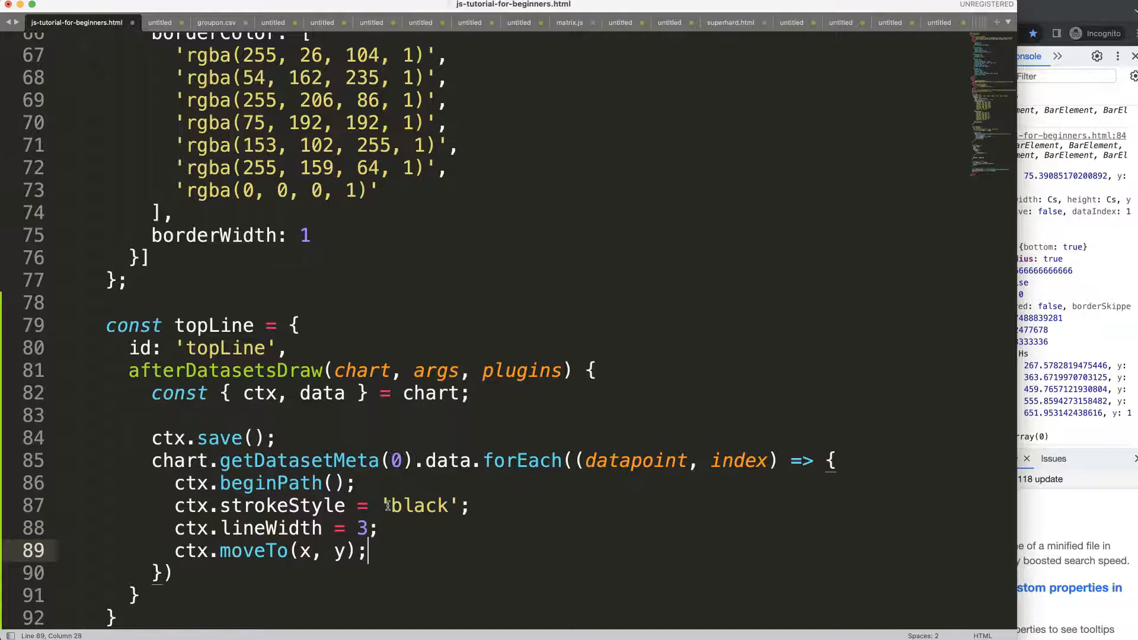
pyautogui.doubleClick(316, 550)
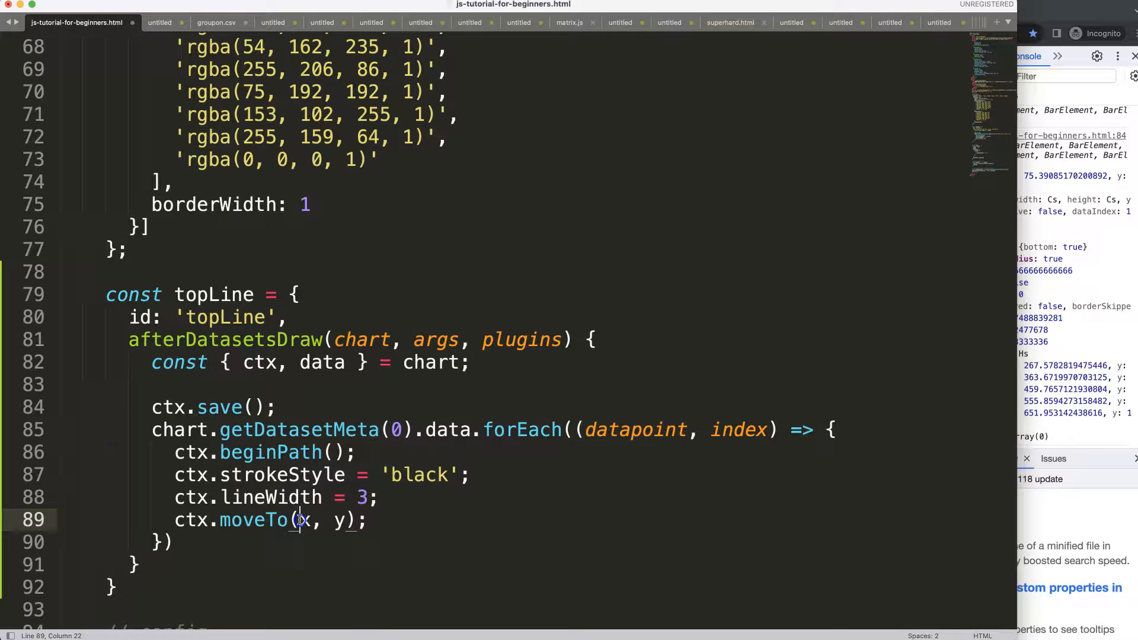
pyautogui.write('datapoint')
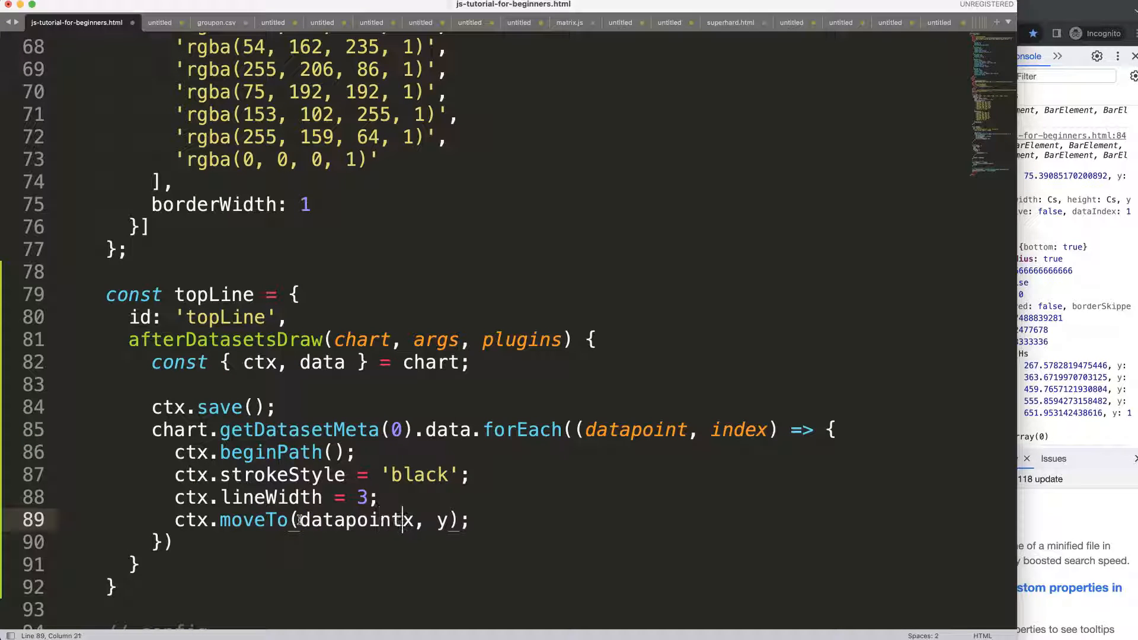
pyautogui.write('.')
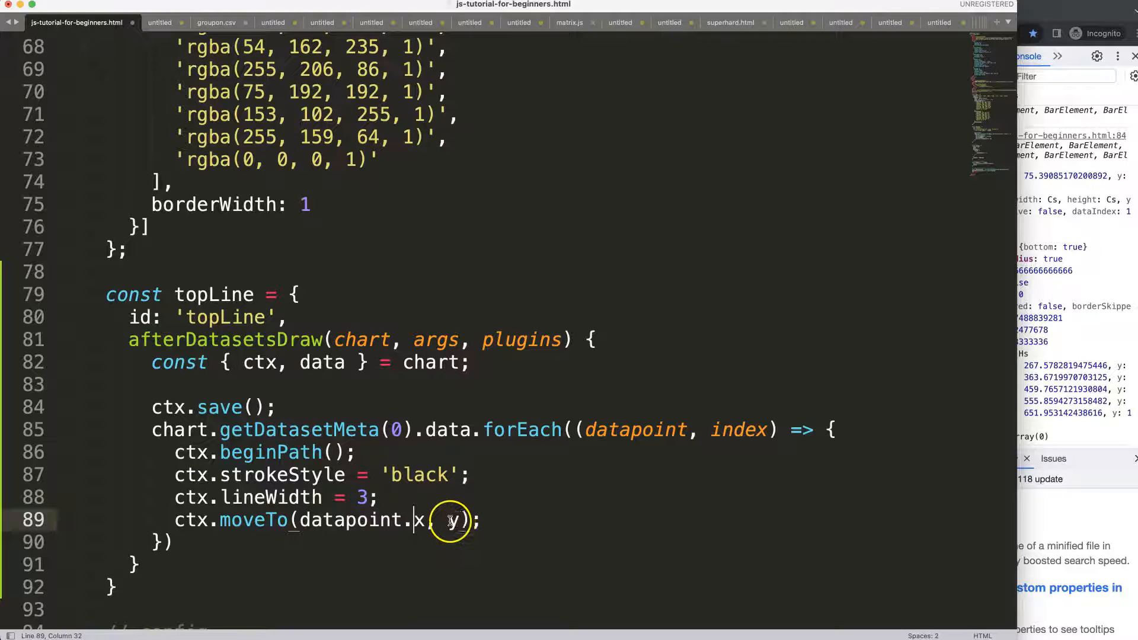
pyautogui.write('d')
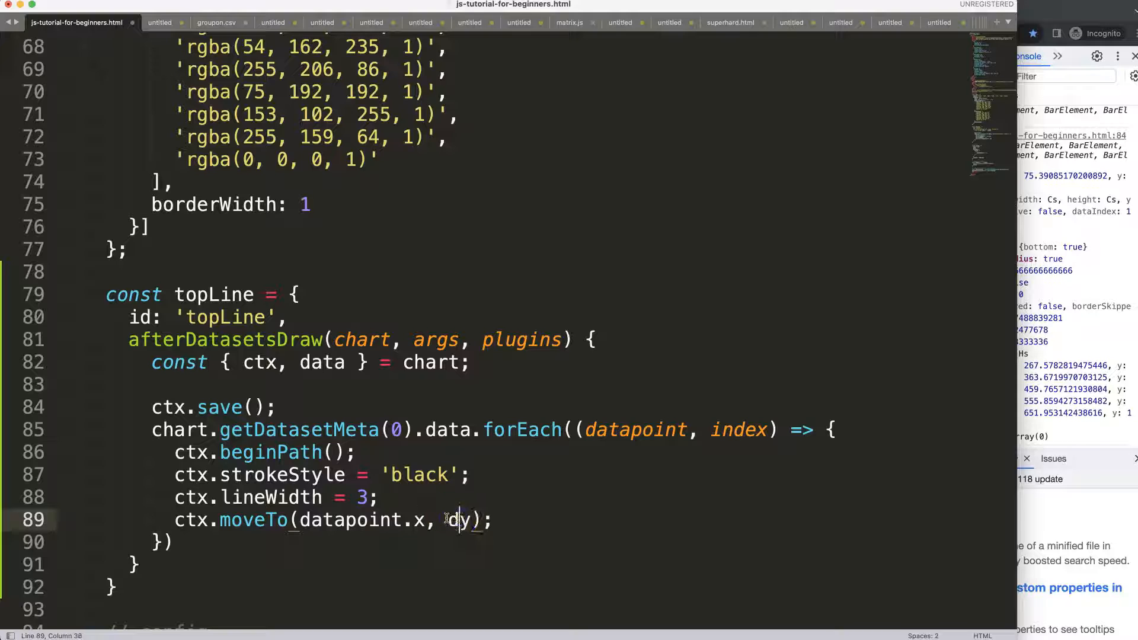
# Draw lineTo(datapoint.x + 20, datapoint.y) from the datapoint and stroke the path.
pyautogui.write('atapoint.')
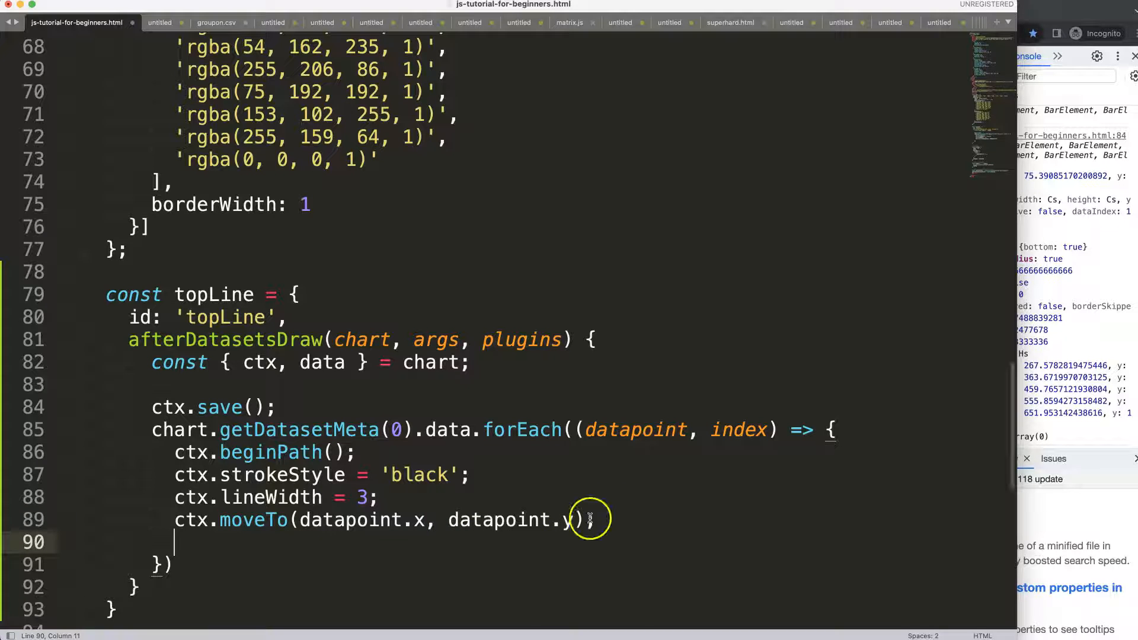
pyautogui.write('ctx.')
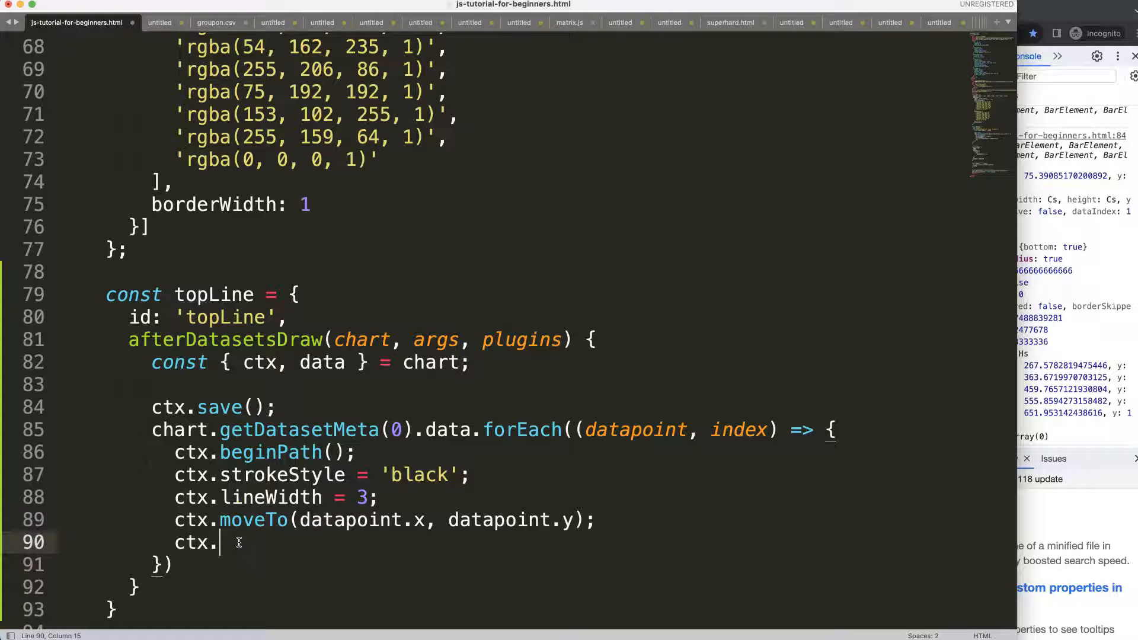
pyautogui.write('lineTO()')
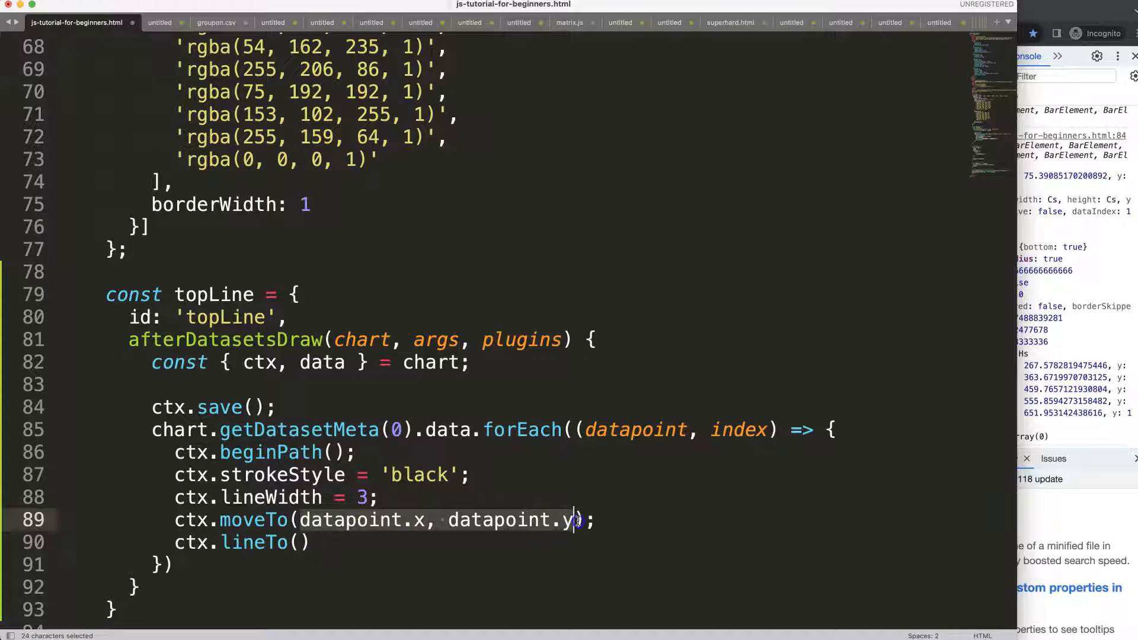
pyautogui.write('datapoint.x, datapoint.y')
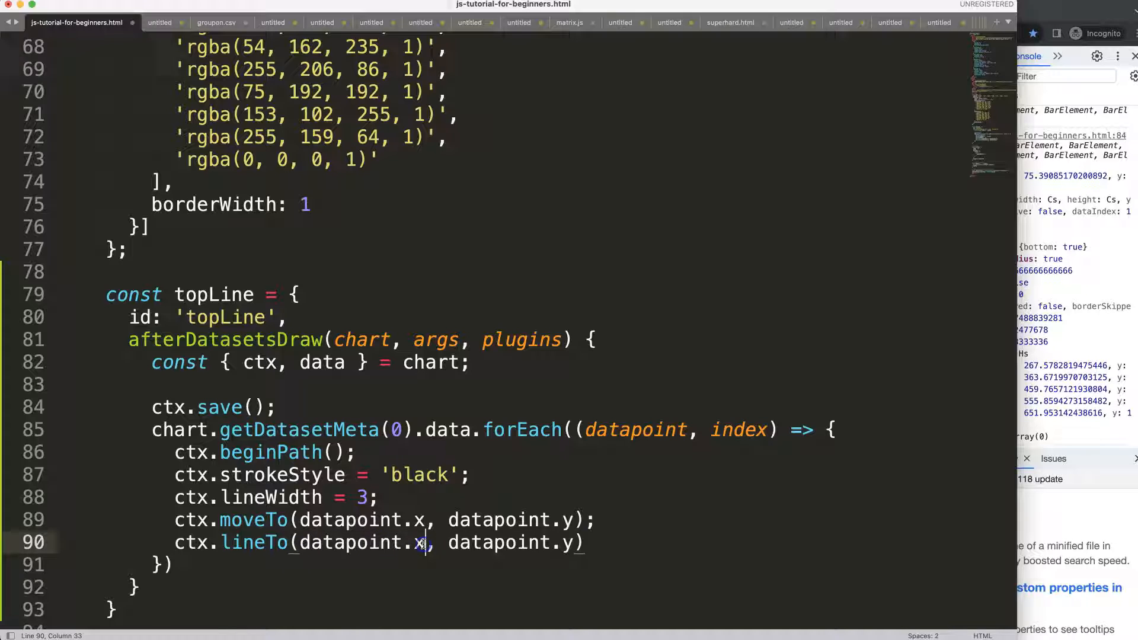
pyautogui.click(419, 542)
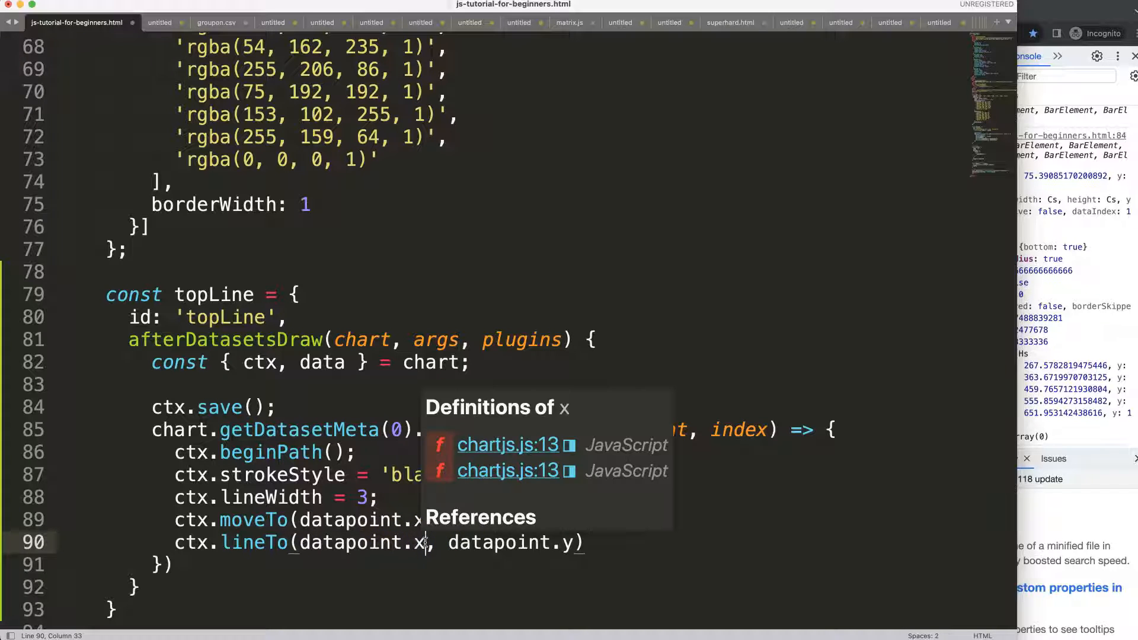
pyautogui.write('+ 20')
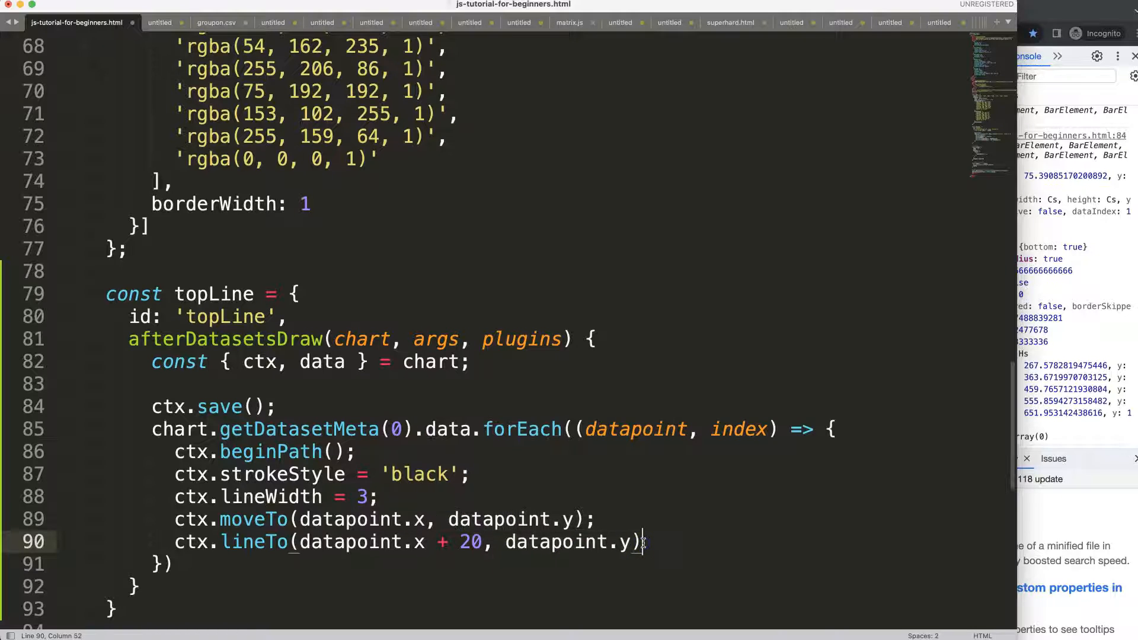
pyautogui.write('ctx.st')
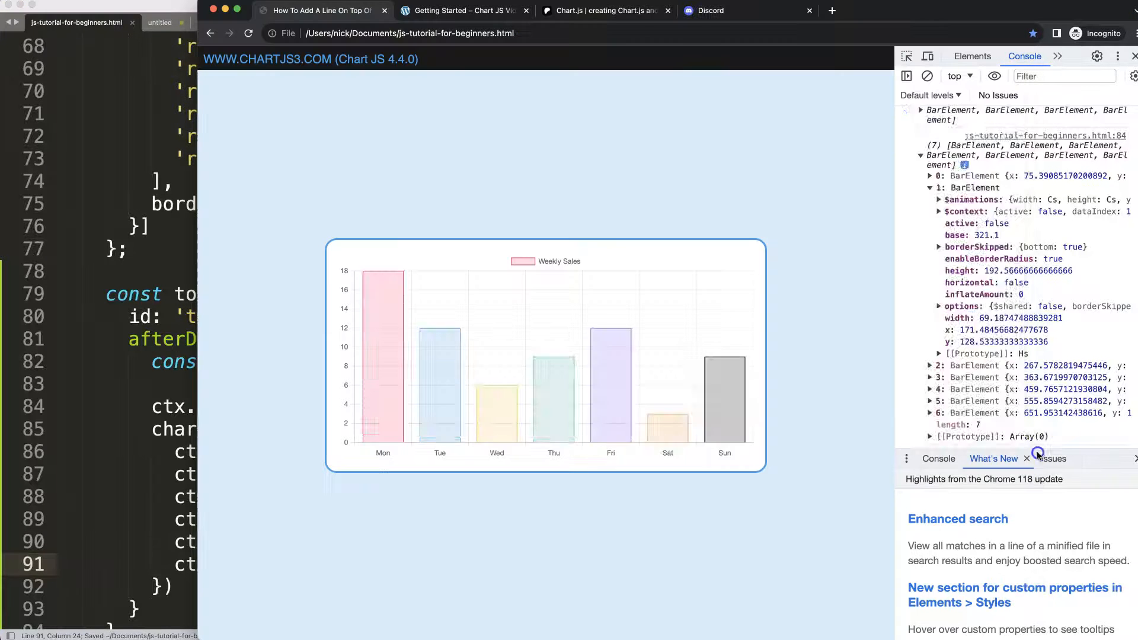
# Reload the chart page in Chrome to see black lines atop each bar.
pyautogui.click(926, 75)
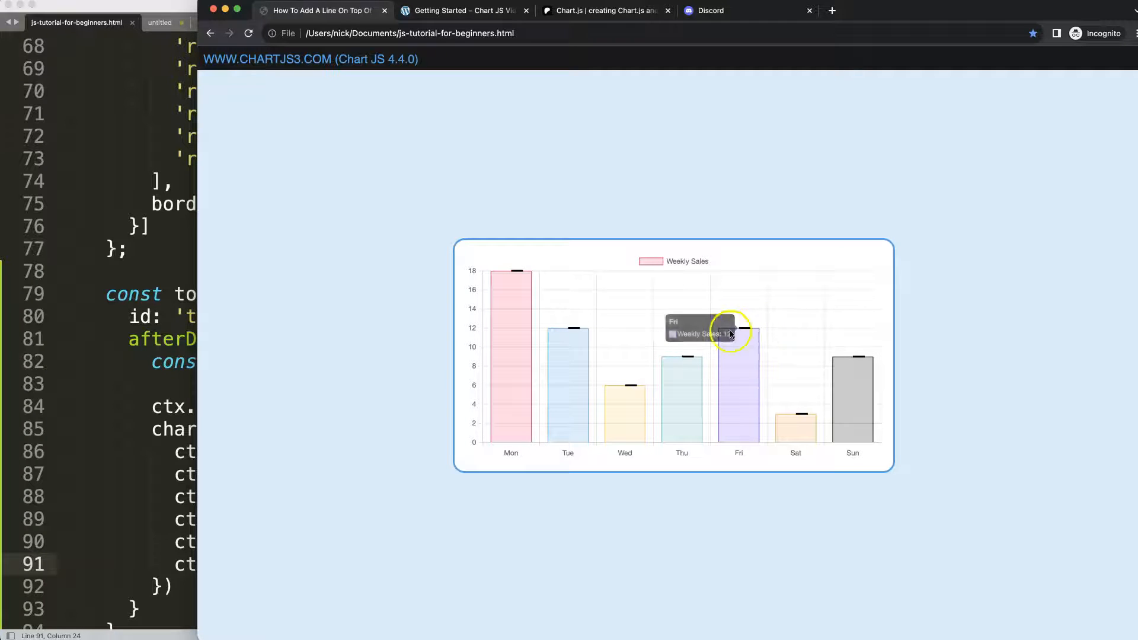
pyautogui.moveTo(569, 334)
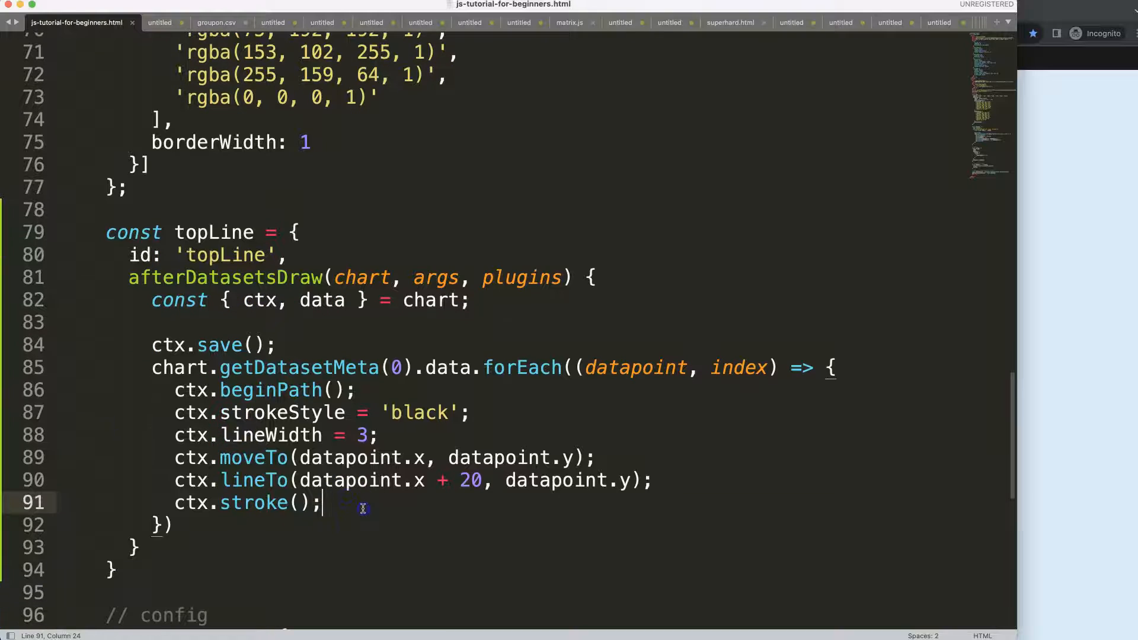
pyautogui.moveTo(355, 499)
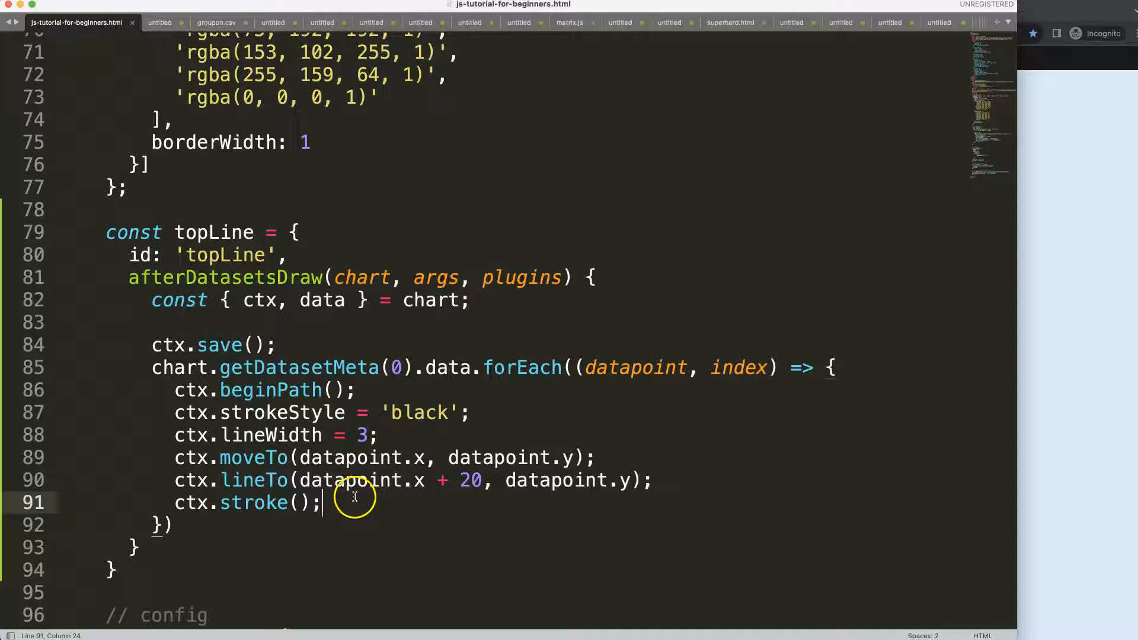
# Add console.log(datapoint.width) below the lineWidth line in the loop.
pyautogui.click(379, 434)
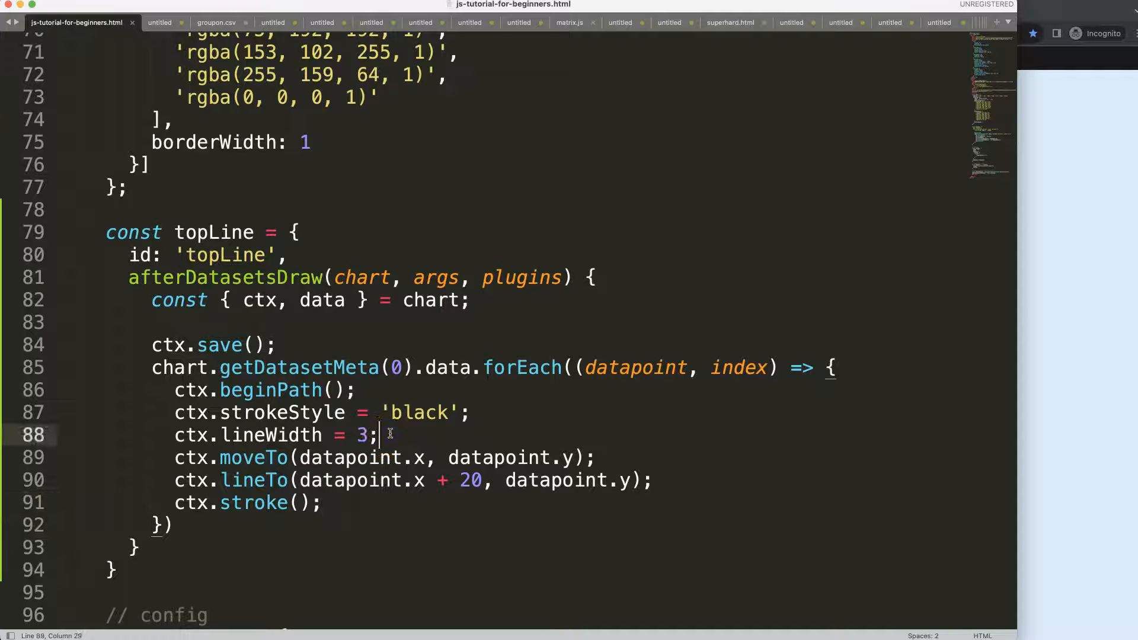
pyautogui.write('console.log(')
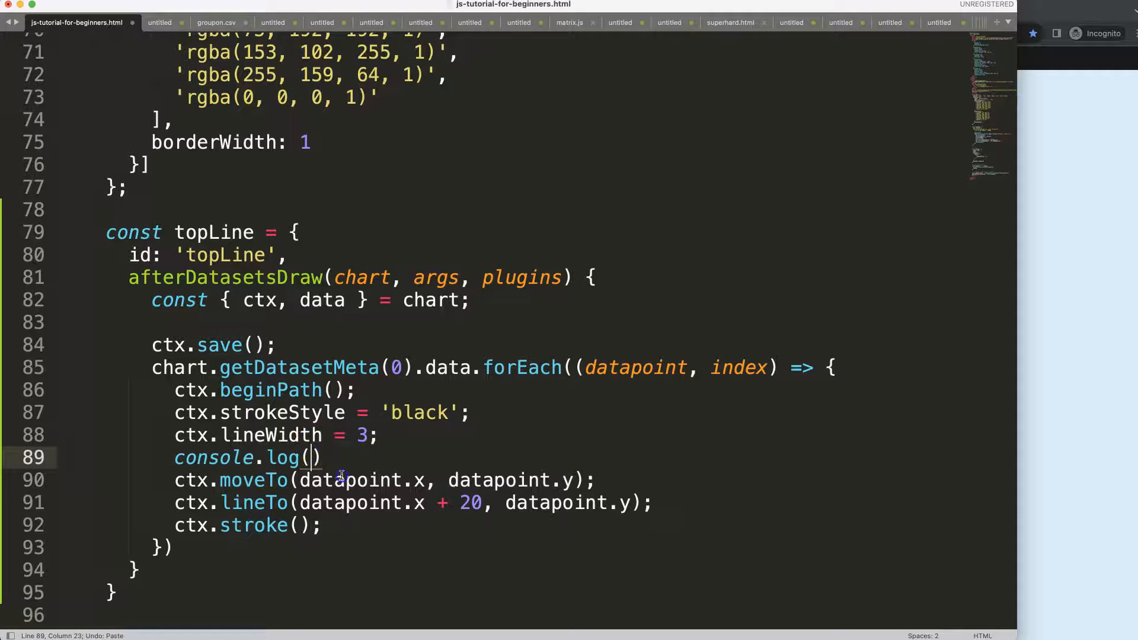
pyautogui.write('datapoint.width')
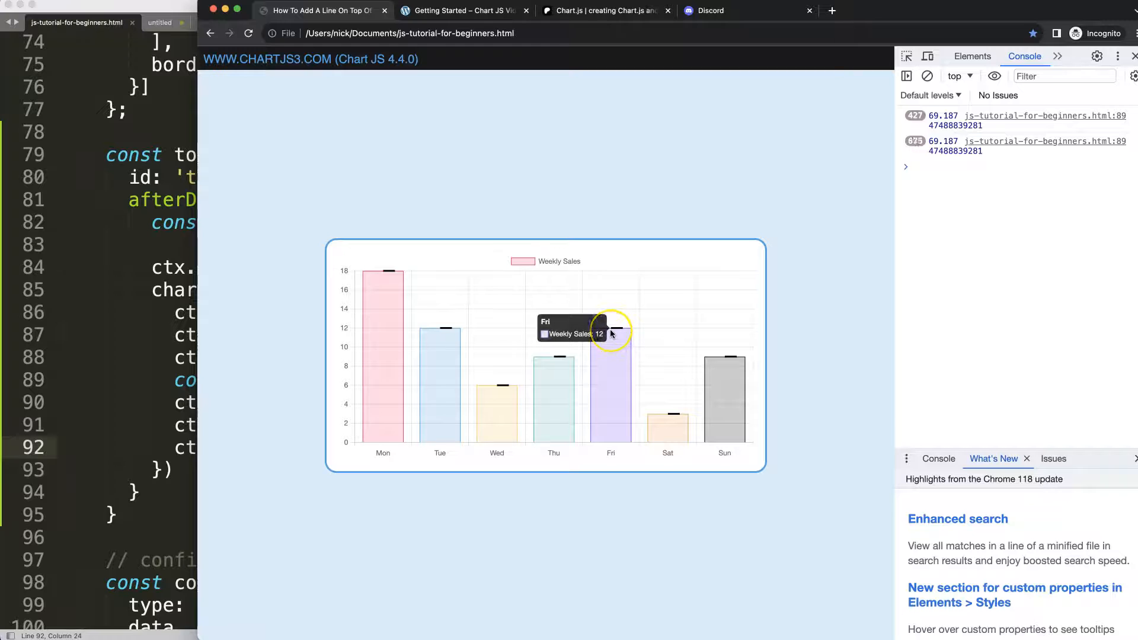
pyautogui.moveTo(610, 374)
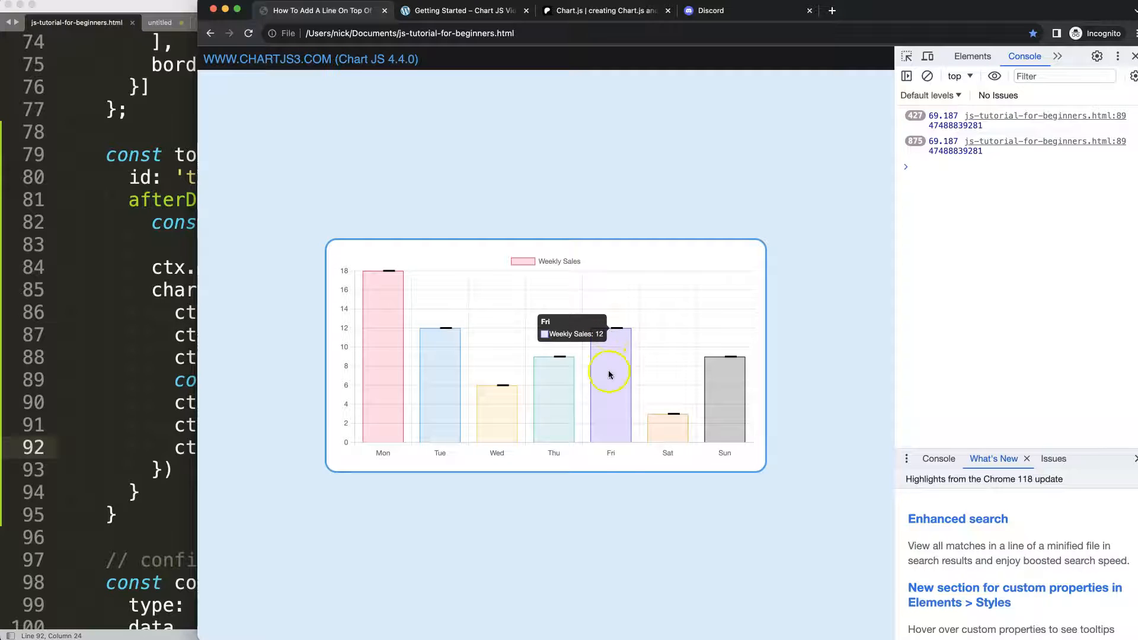
pyautogui.moveTo(610, 332)
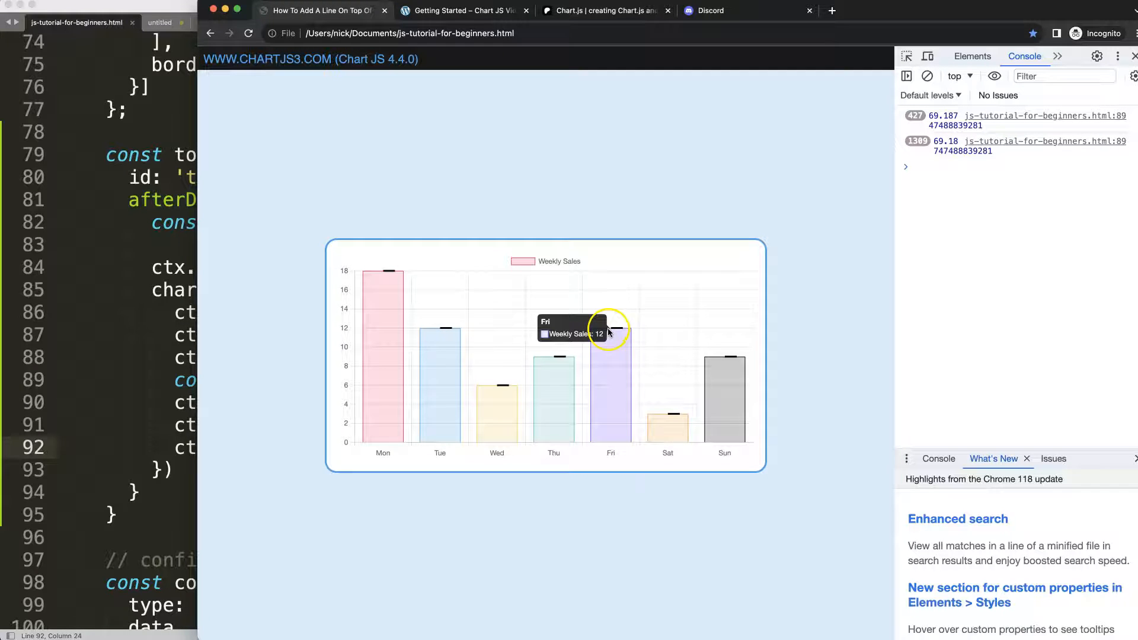
pyautogui.moveTo(597, 326)
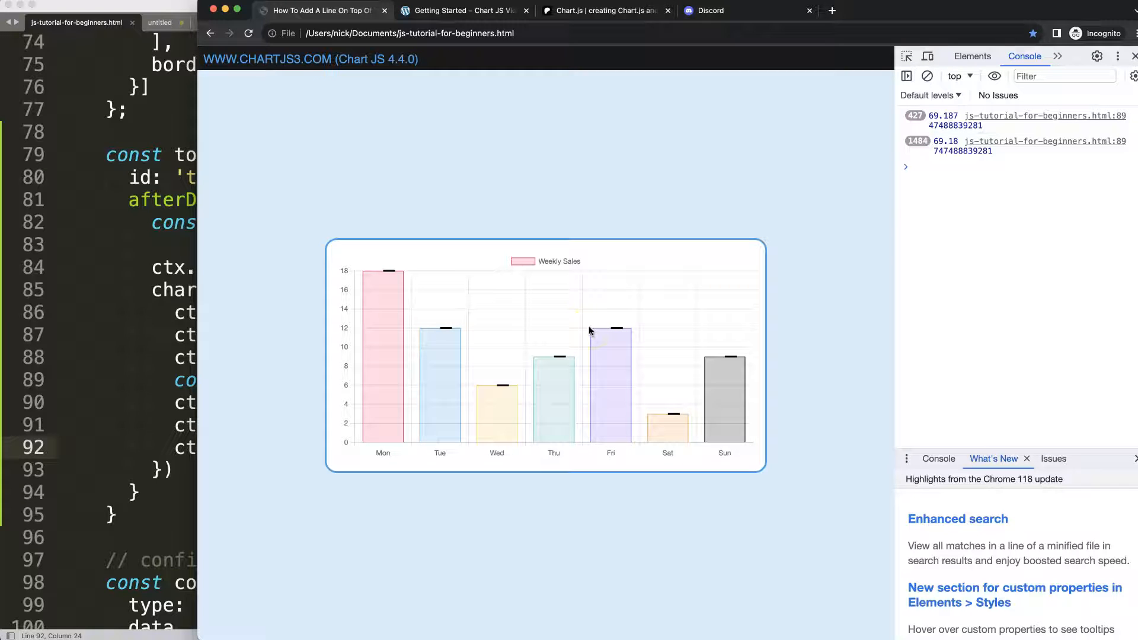
pyautogui.moveTo(614, 330)
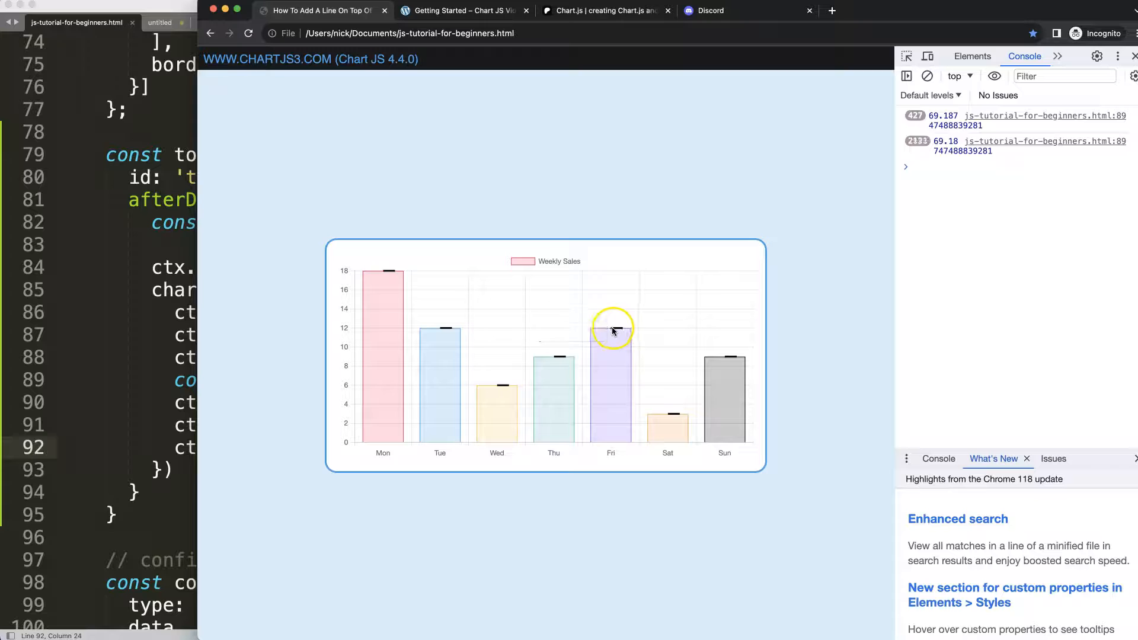
pyautogui.moveTo(613, 330)
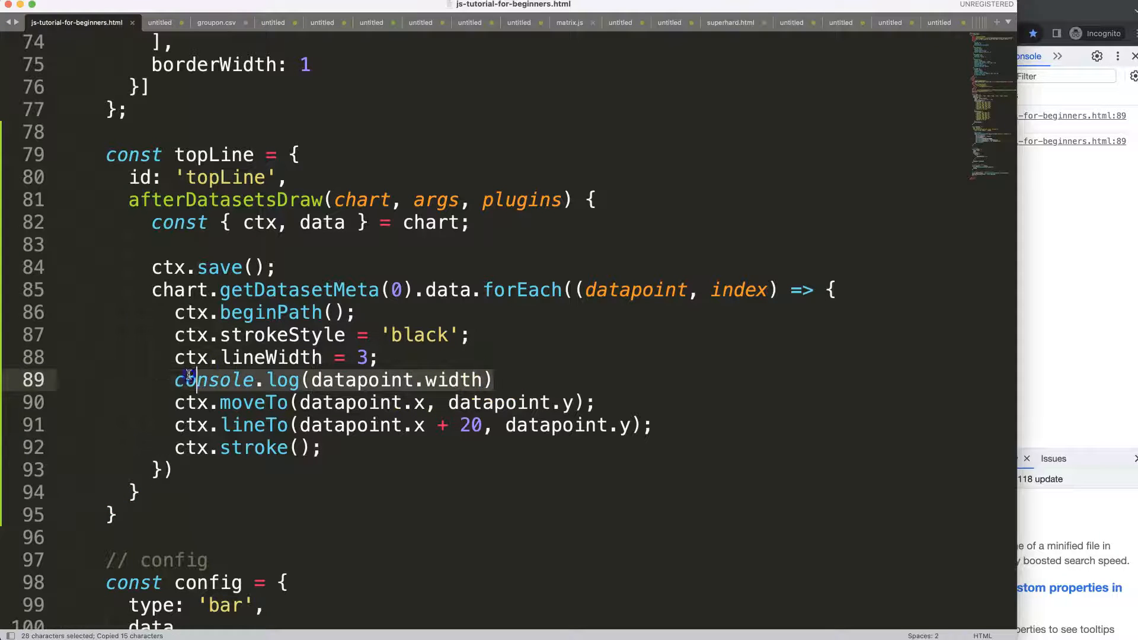
# Define const halfWidth = datapoint.width / 2 and reuse halfWidth to centre each line.
pyautogui.write('const')
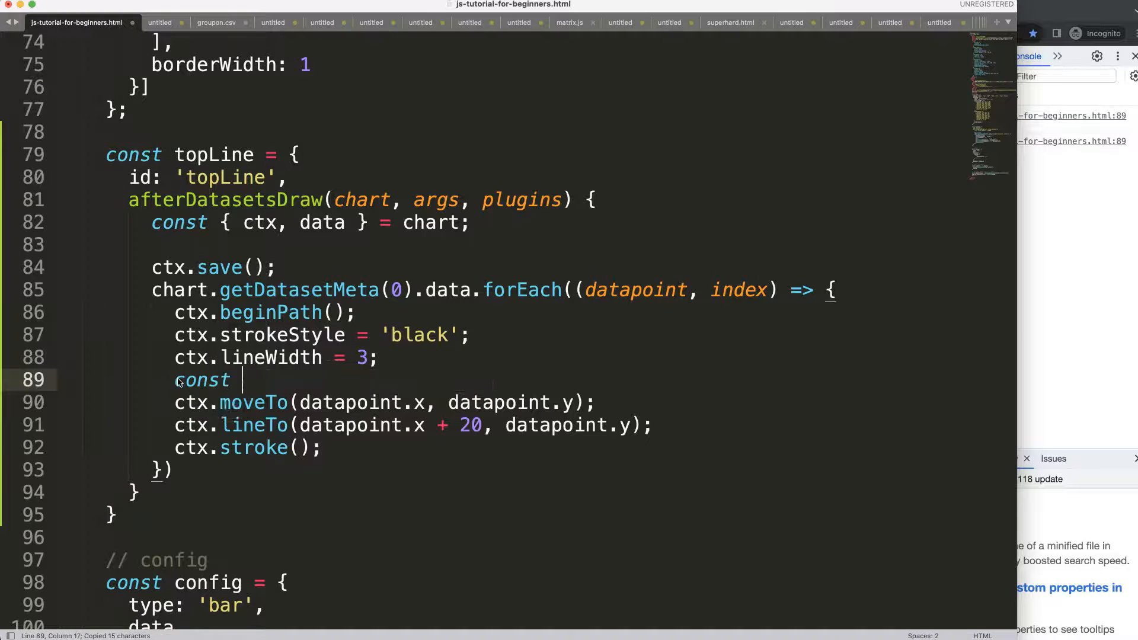
pyautogui.write('halfWidht')
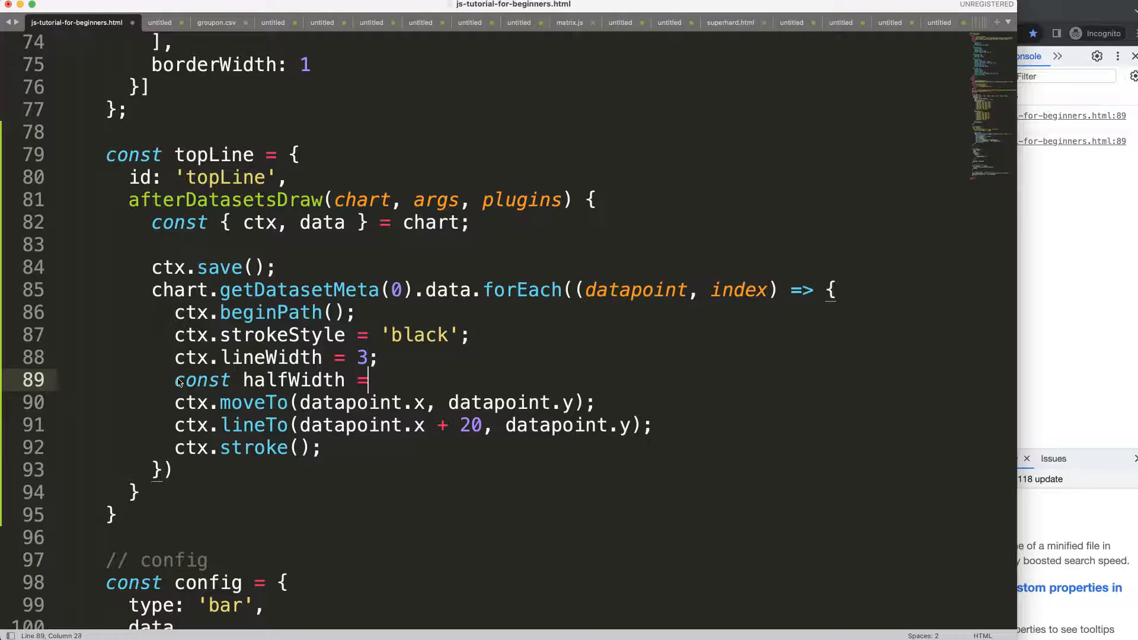
pyautogui.write('datapoint.width / 2;')
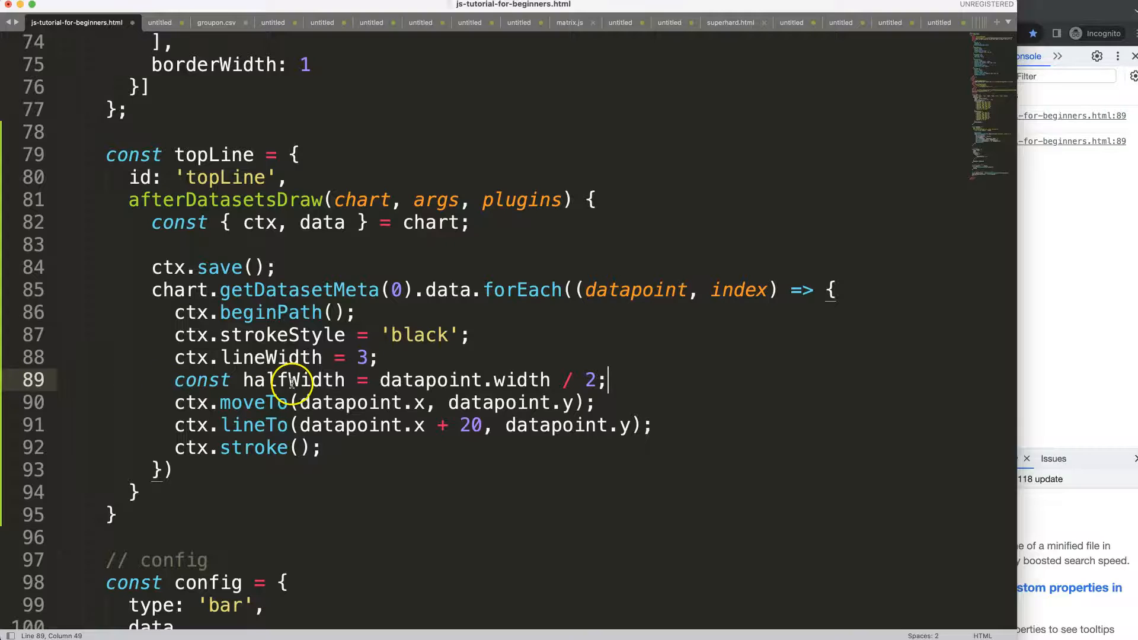
pyautogui.doubleClick(295, 379)
pyautogui.write(' - ')
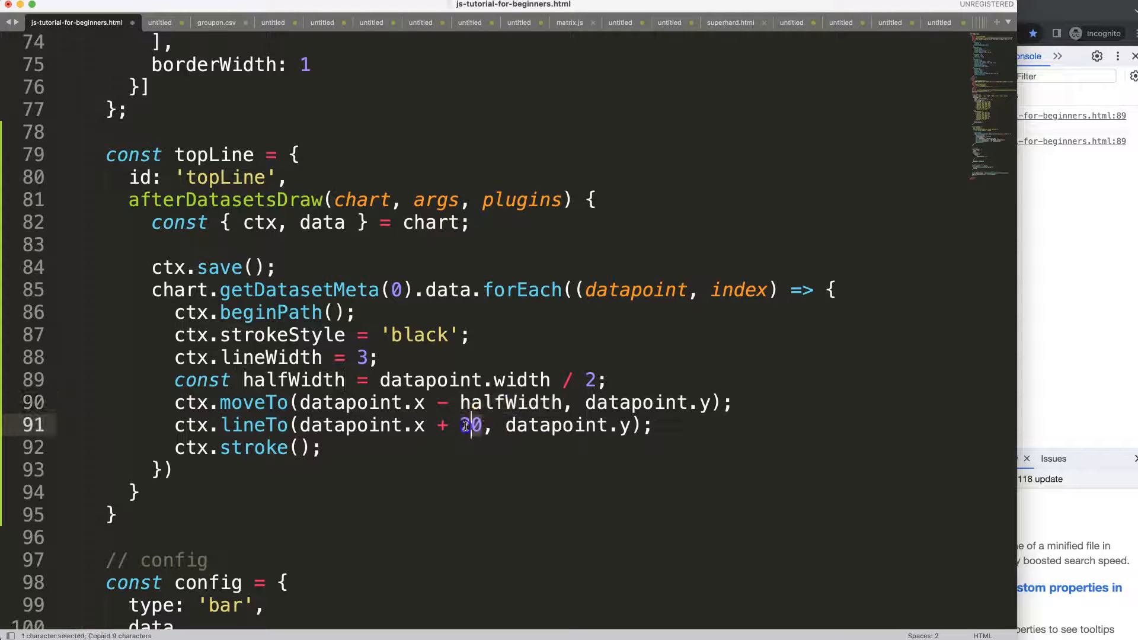
pyautogui.write('halfWidth')
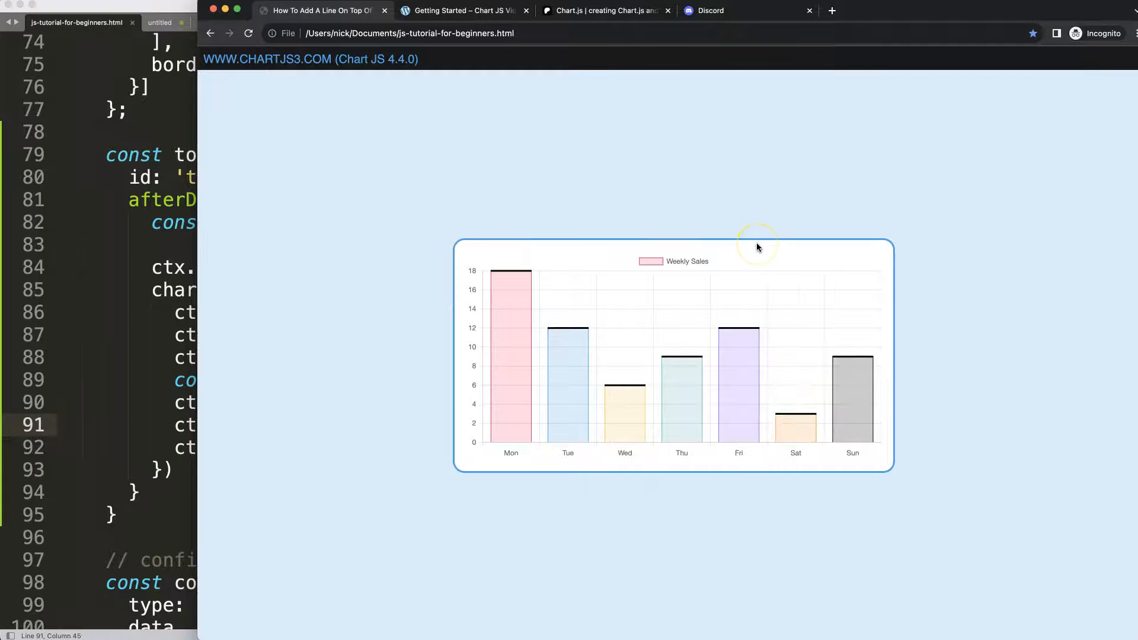
pyautogui.moveTo(857, 363)
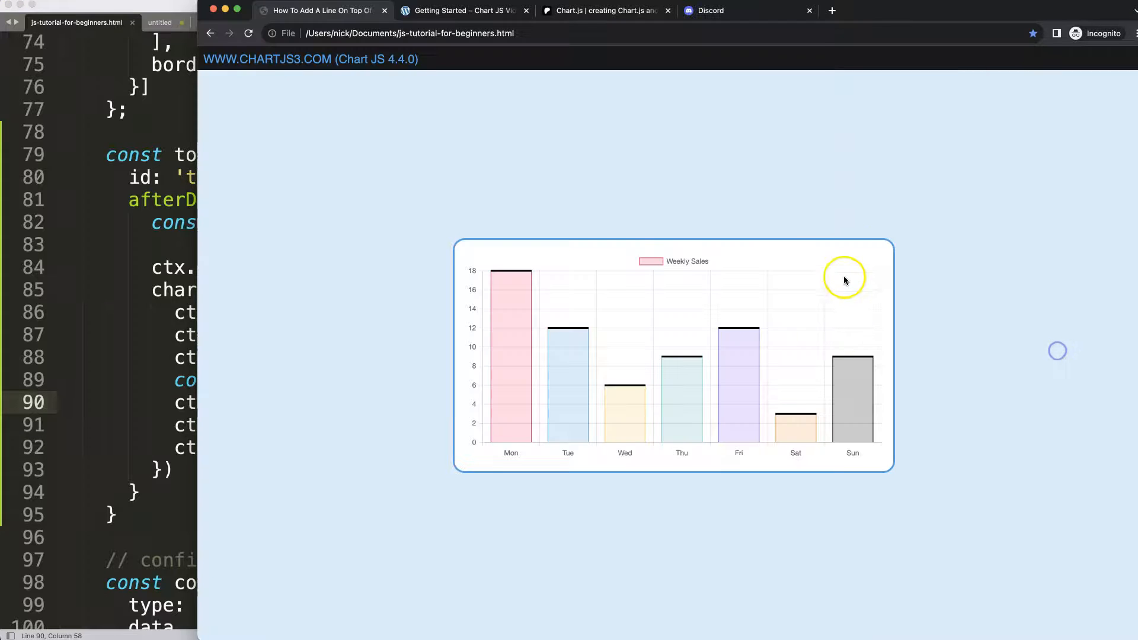
pyautogui.moveTo(883, 455)
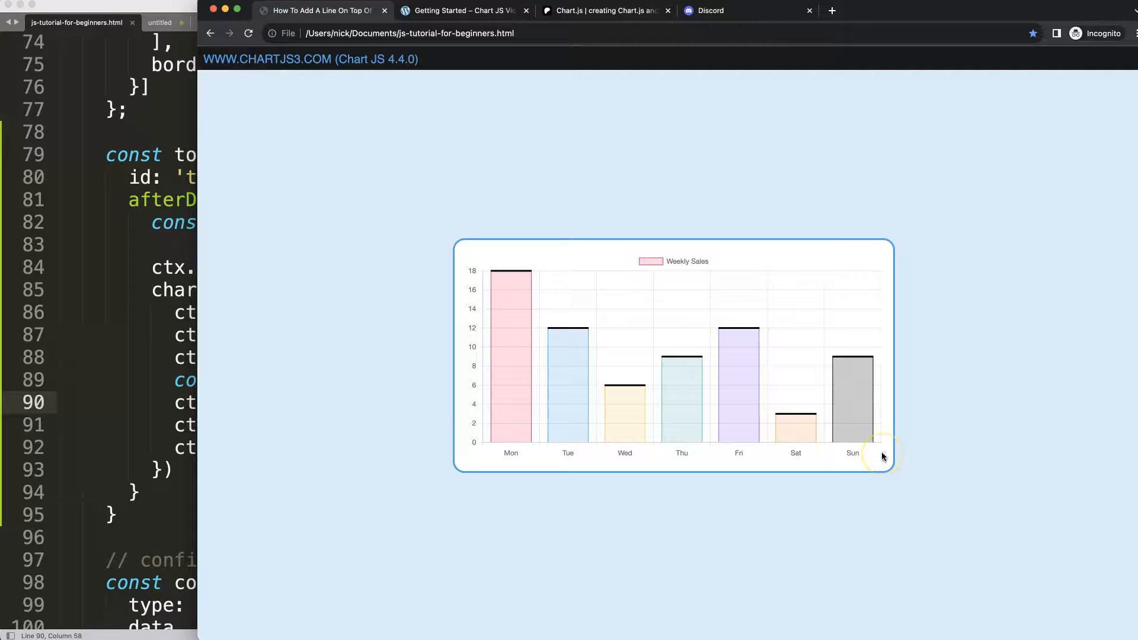
pyautogui.moveTo(853, 361)
pyautogui.write(' - ')
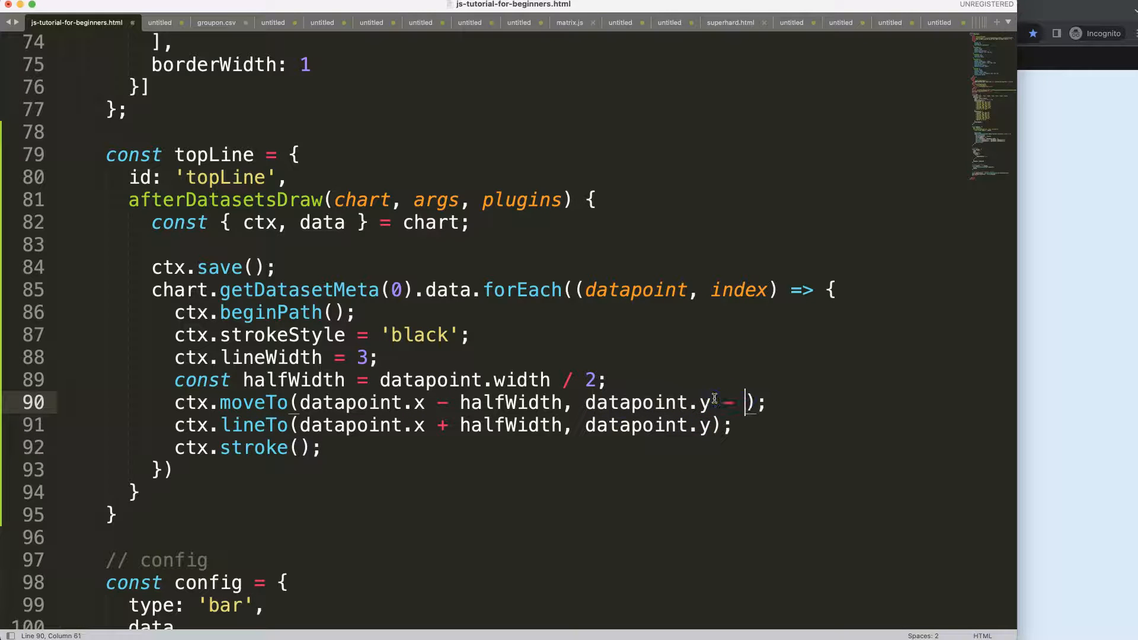
# Subtract 6 from datapoint.y to raise the top lines above the bars.
pyautogui.write('6')
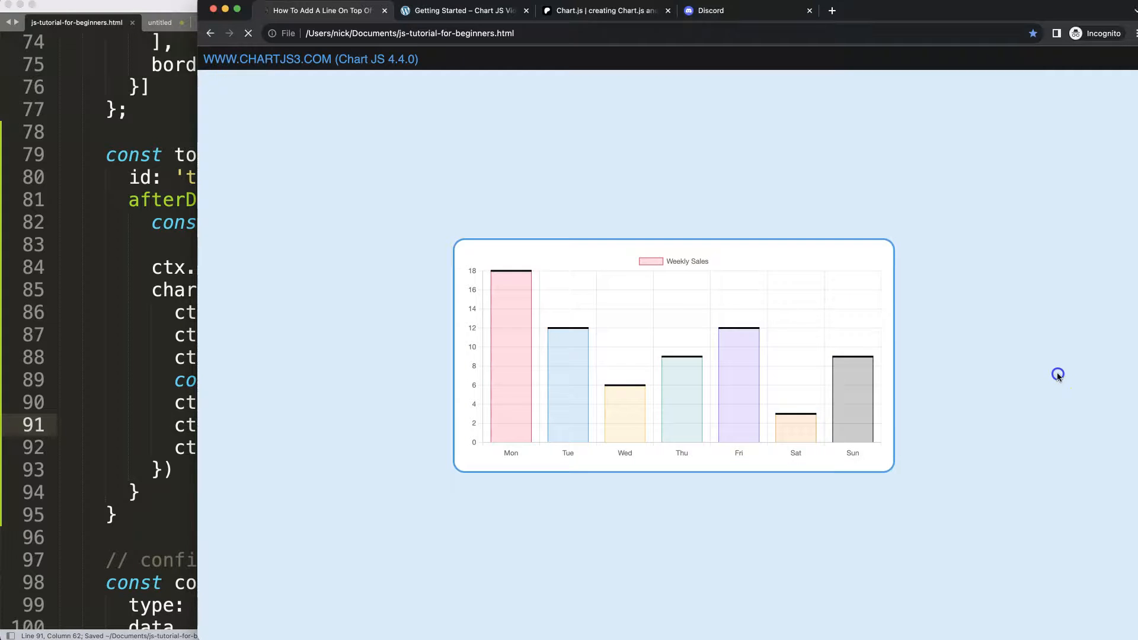
pyautogui.moveTo(853, 359)
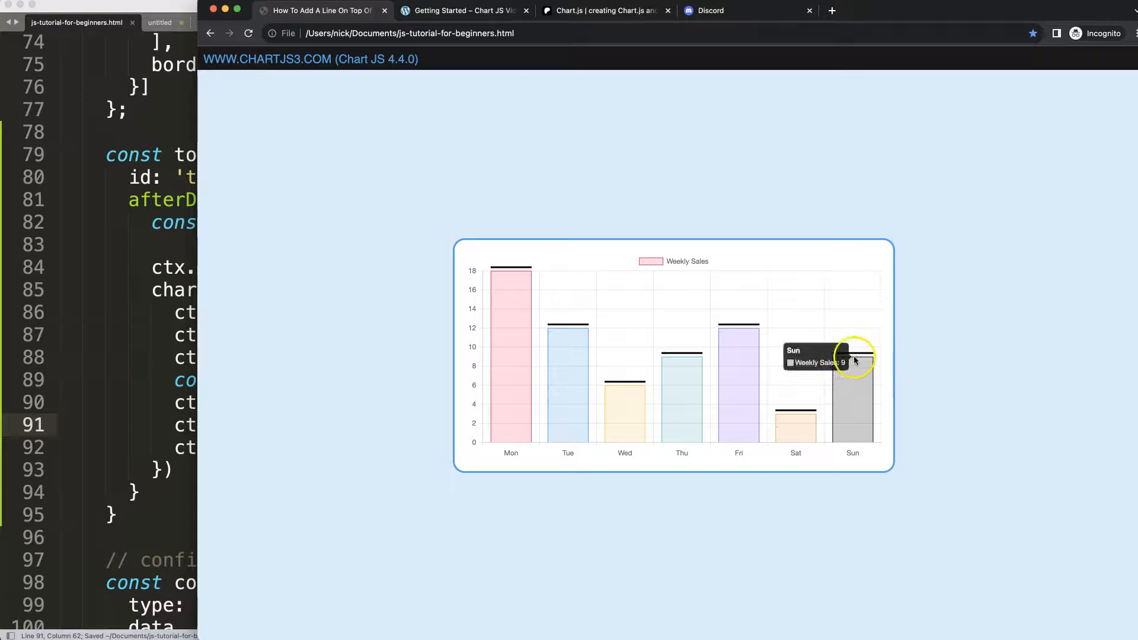
pyautogui.moveTo(944, 365)
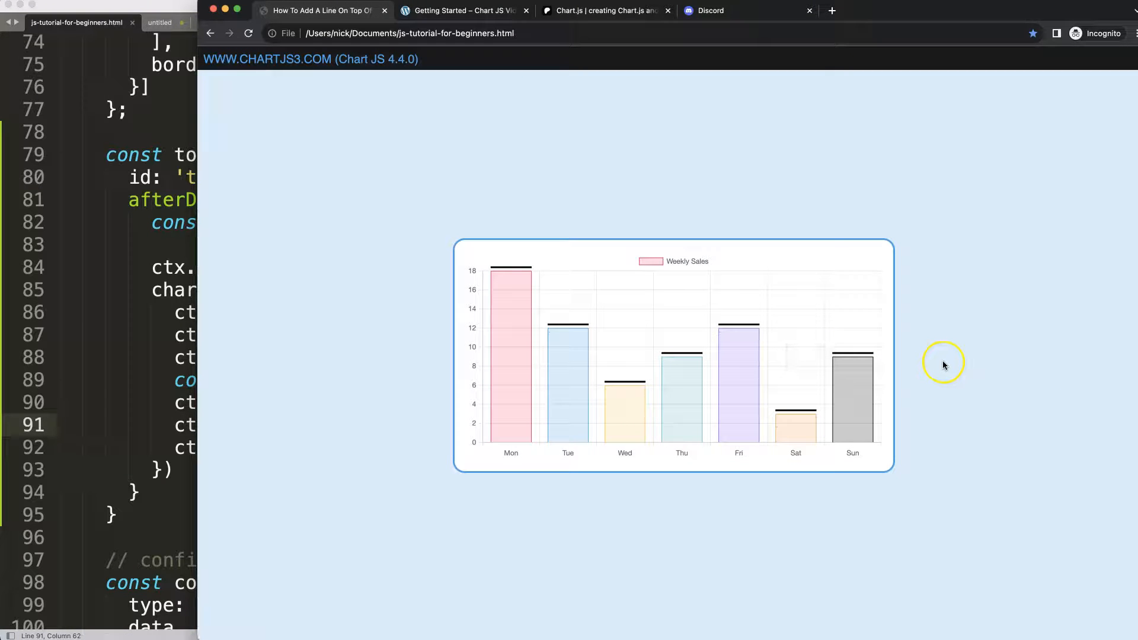
pyautogui.moveTo(634, 294)
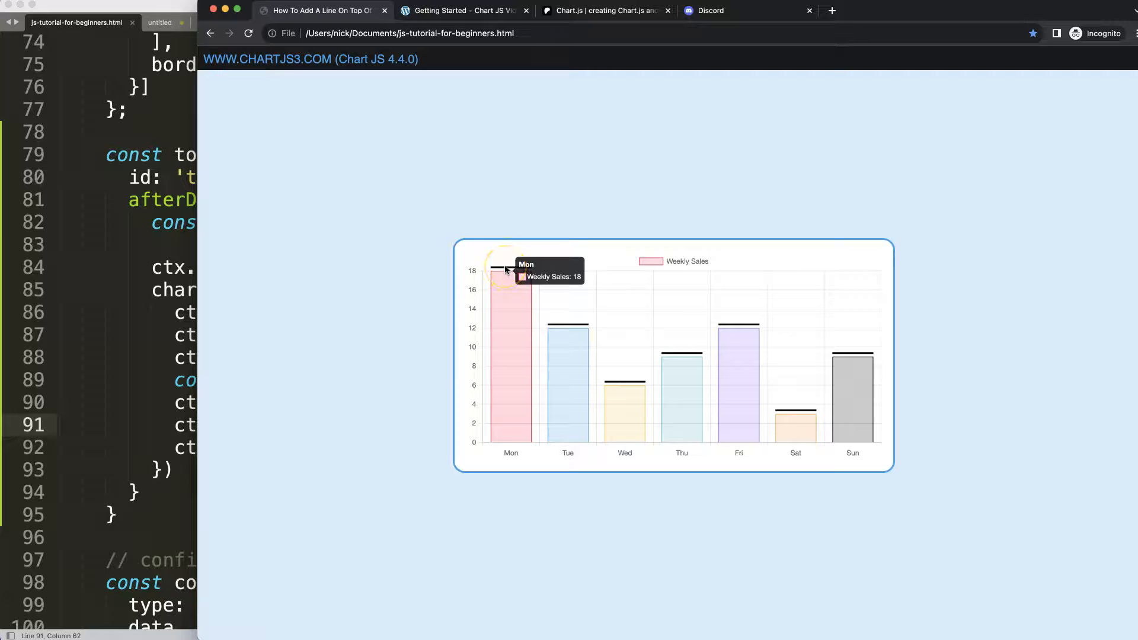
pyautogui.moveTo(517, 294)
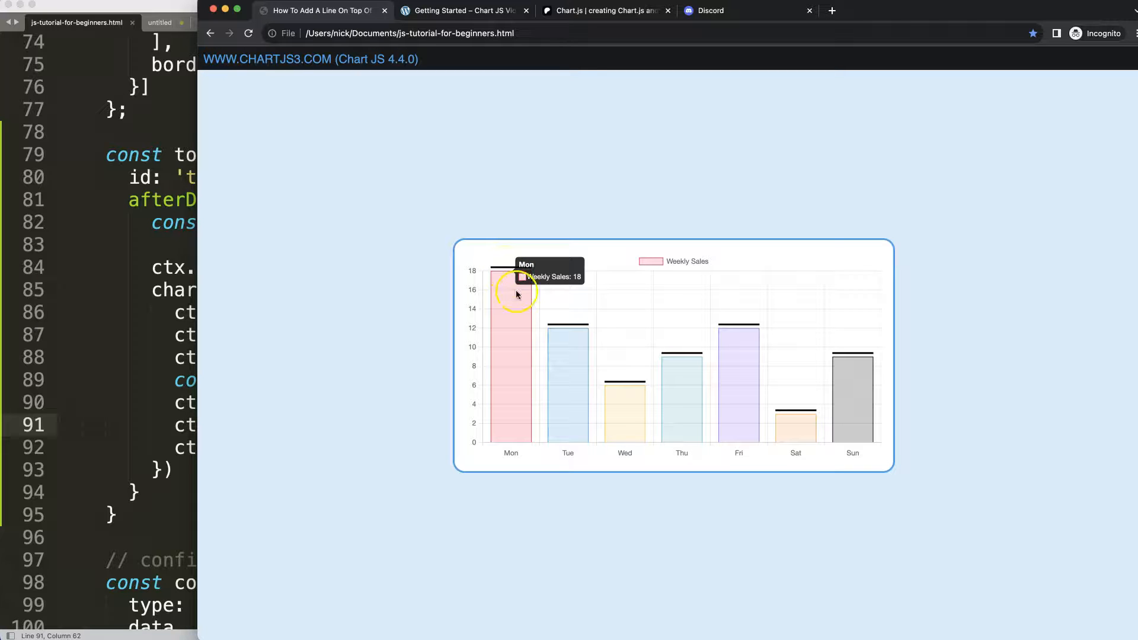
pyautogui.moveTo(663, 362)
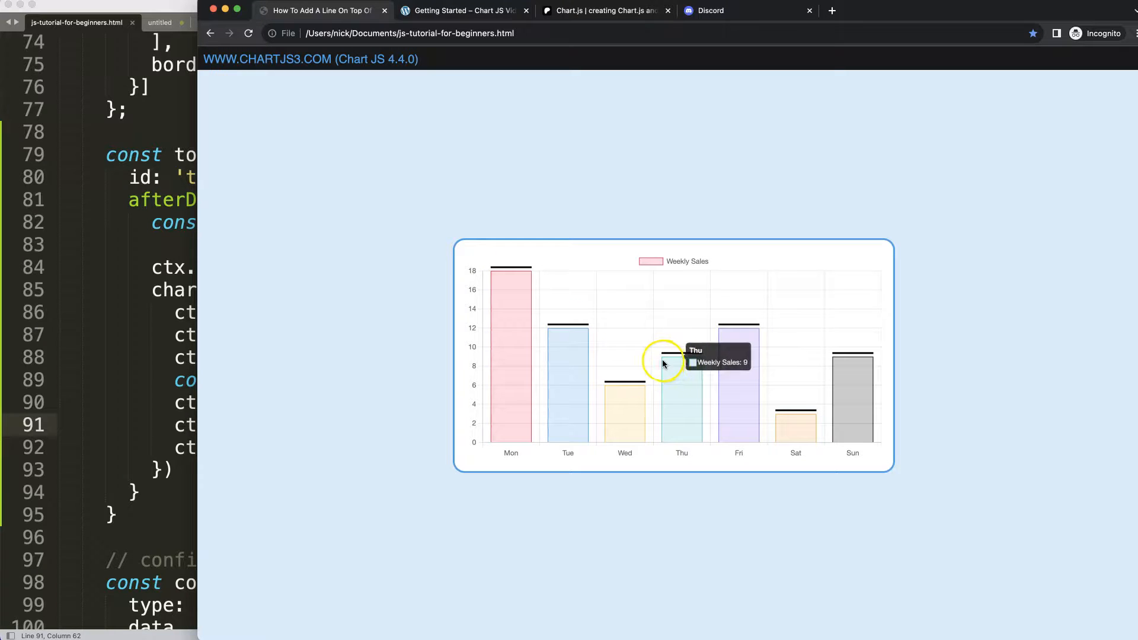
pyautogui.moveTo(125, 299)
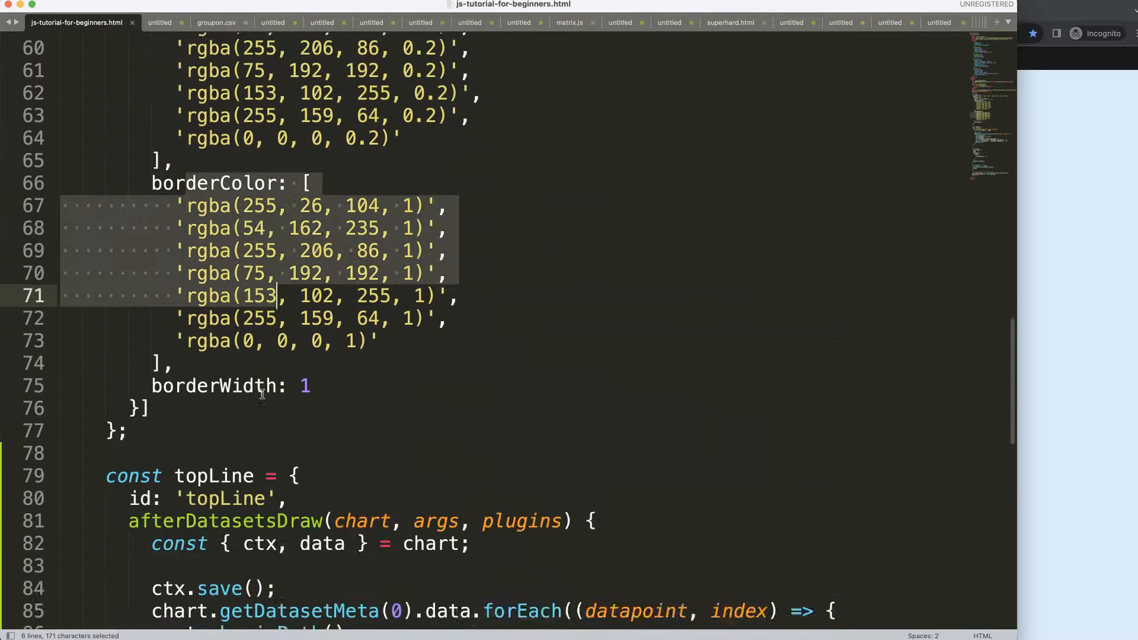
# Set ctx.strokeStyle to data.datasets[0].borderColor[index] so each line matches its bar.
pyautogui.scroll(-3)
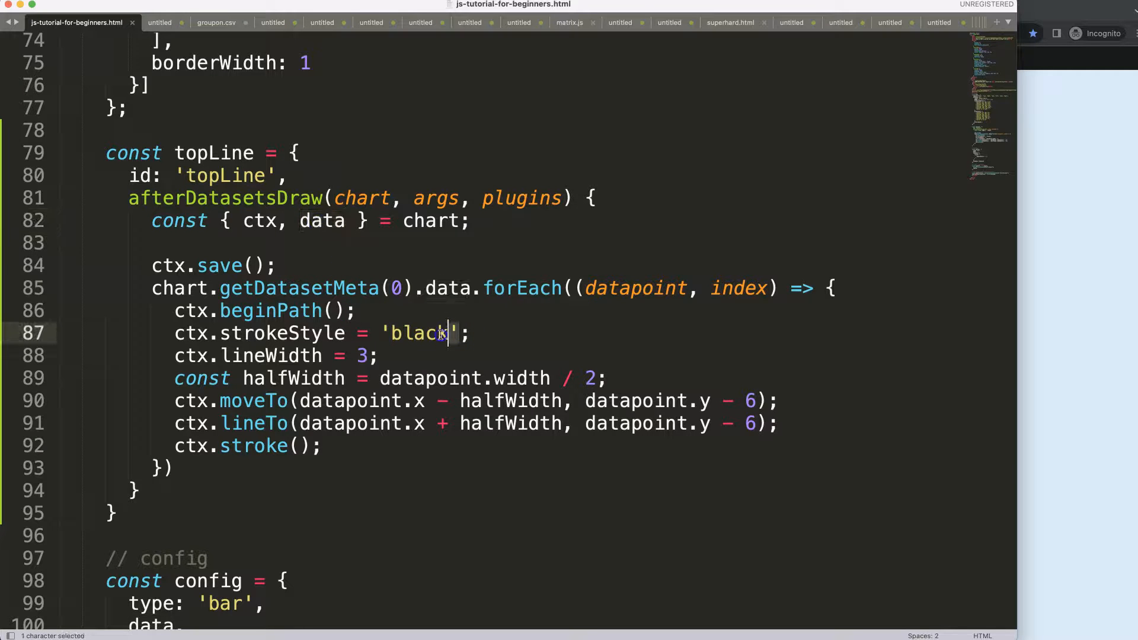
pyautogui.write('data.datasets[')
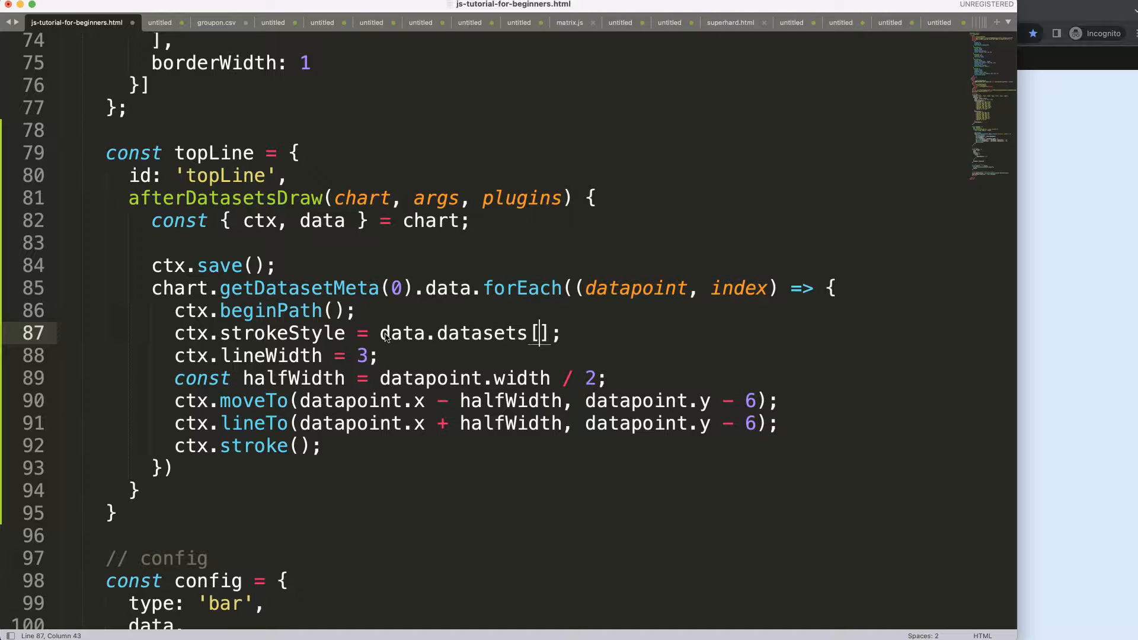
pyautogui.write('0')
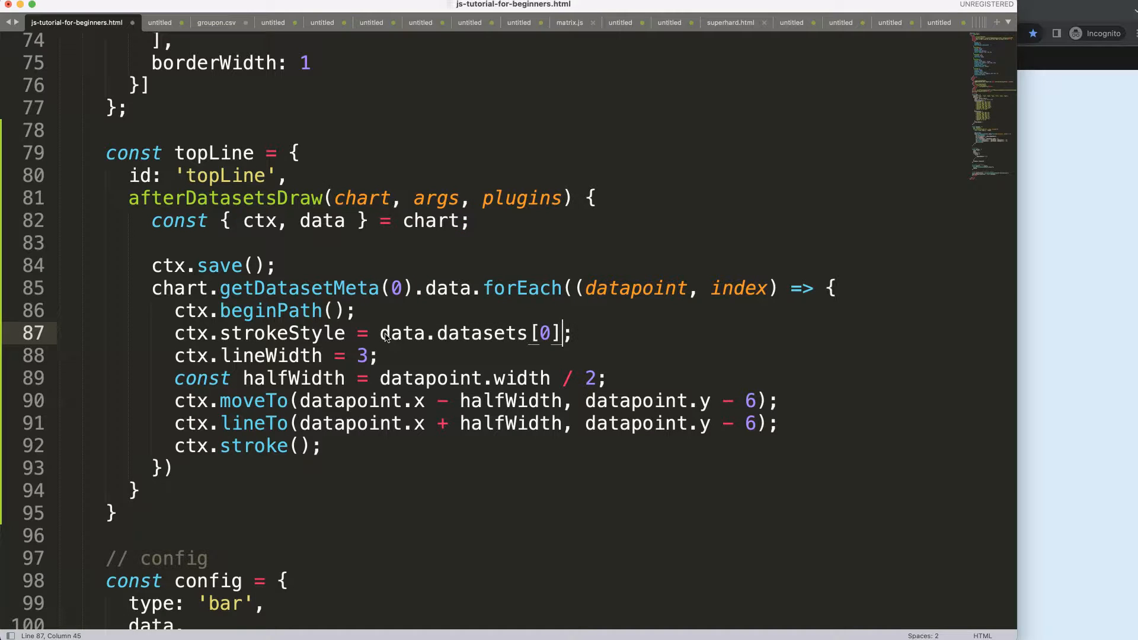
pyautogui.write('.borderC')
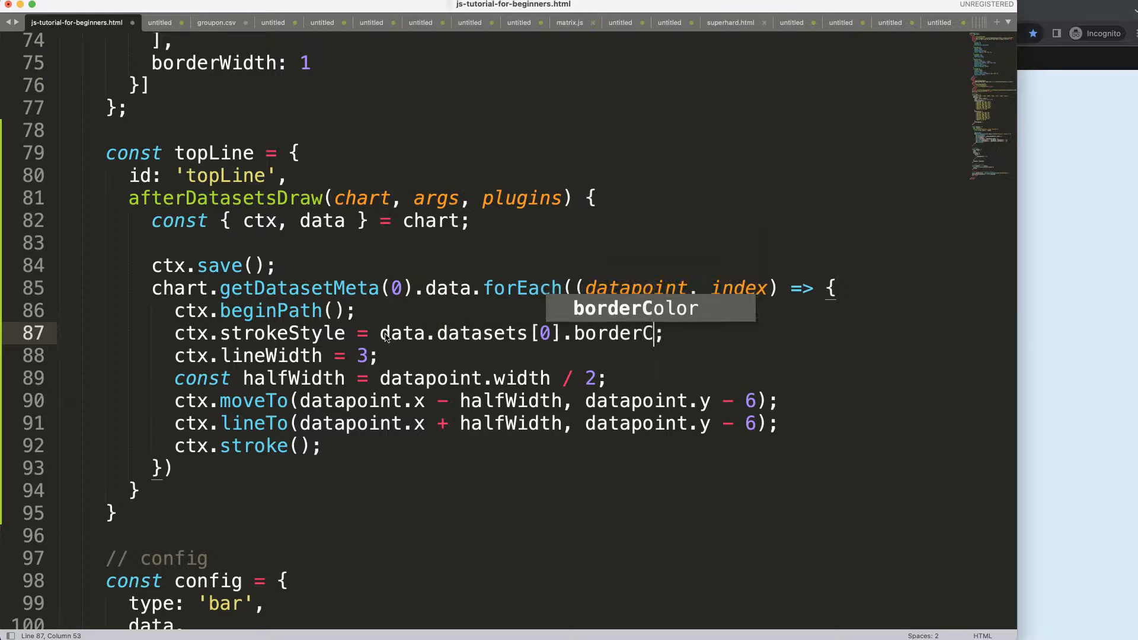
pyautogui.write('olor[]')
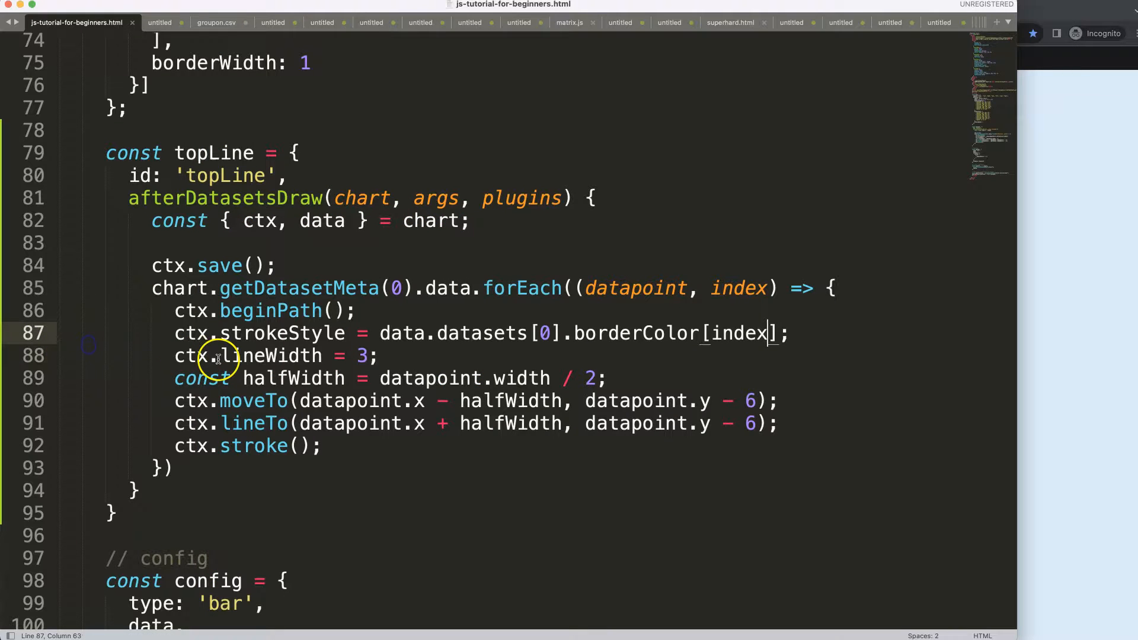
pyautogui.scroll(-3)
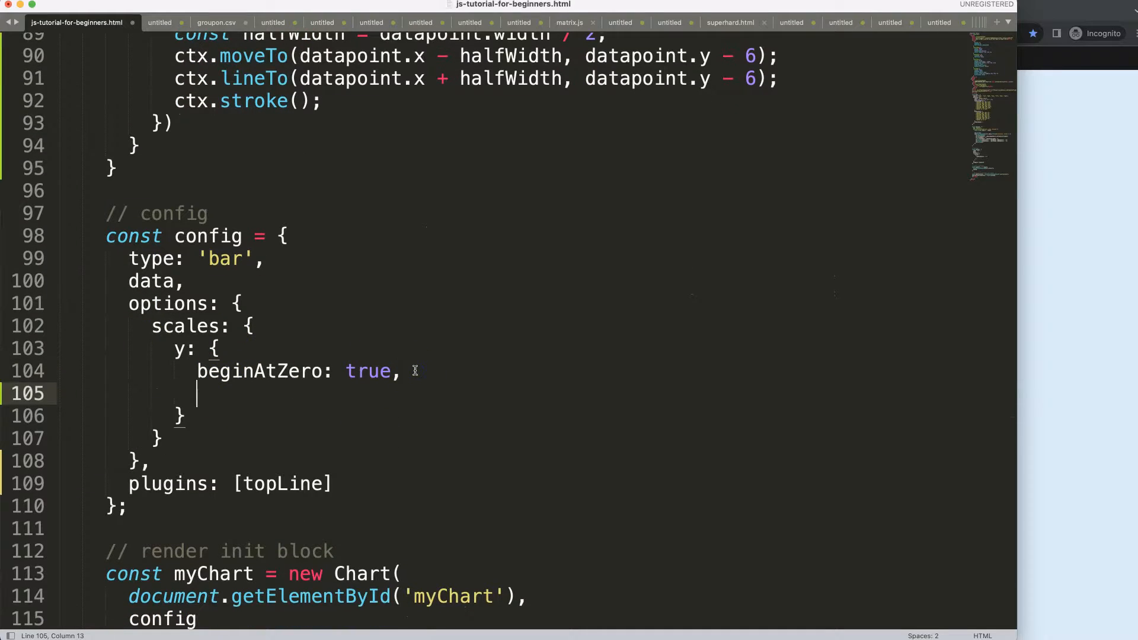
# Add grace: 1 to the y scale options.
pyautogui.write('grace:')
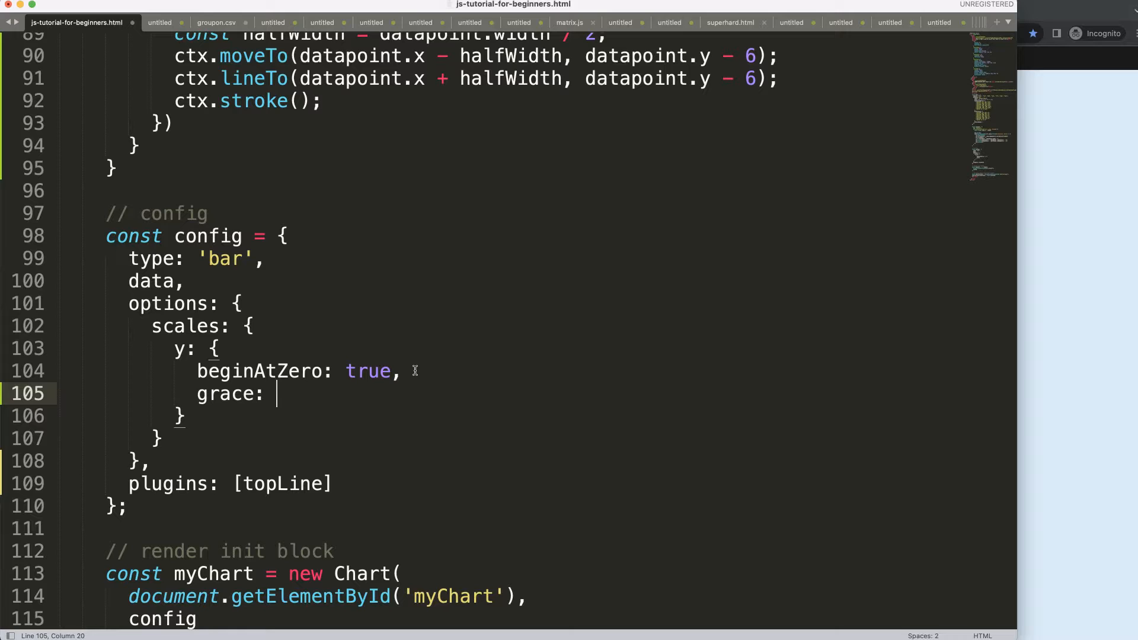
pyautogui.write('1')
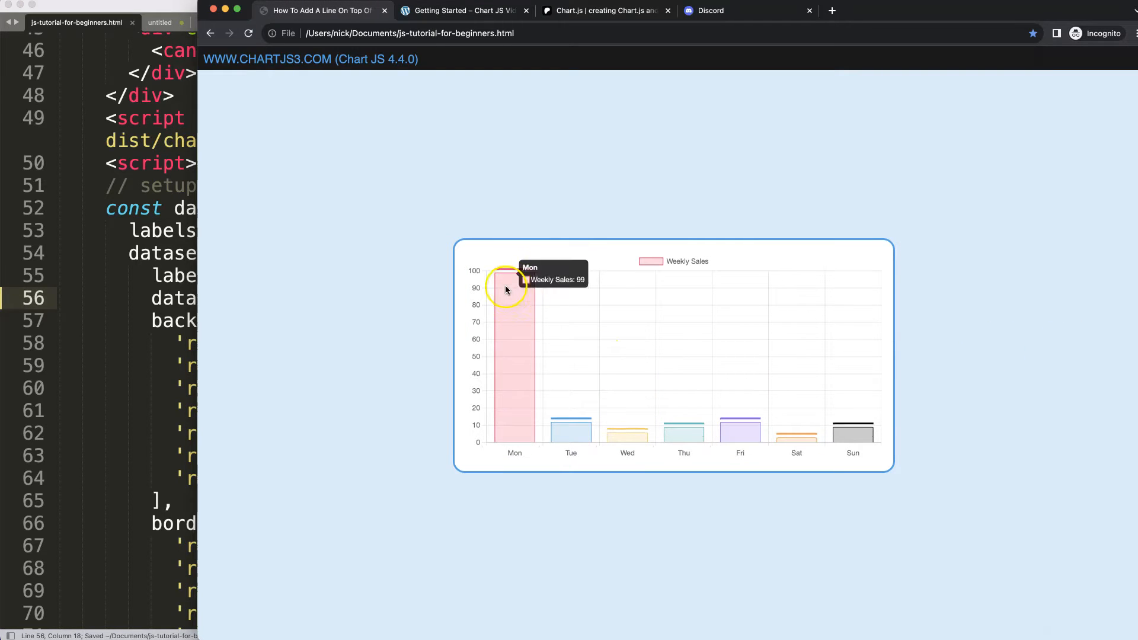
pyautogui.moveTo(352, 321)
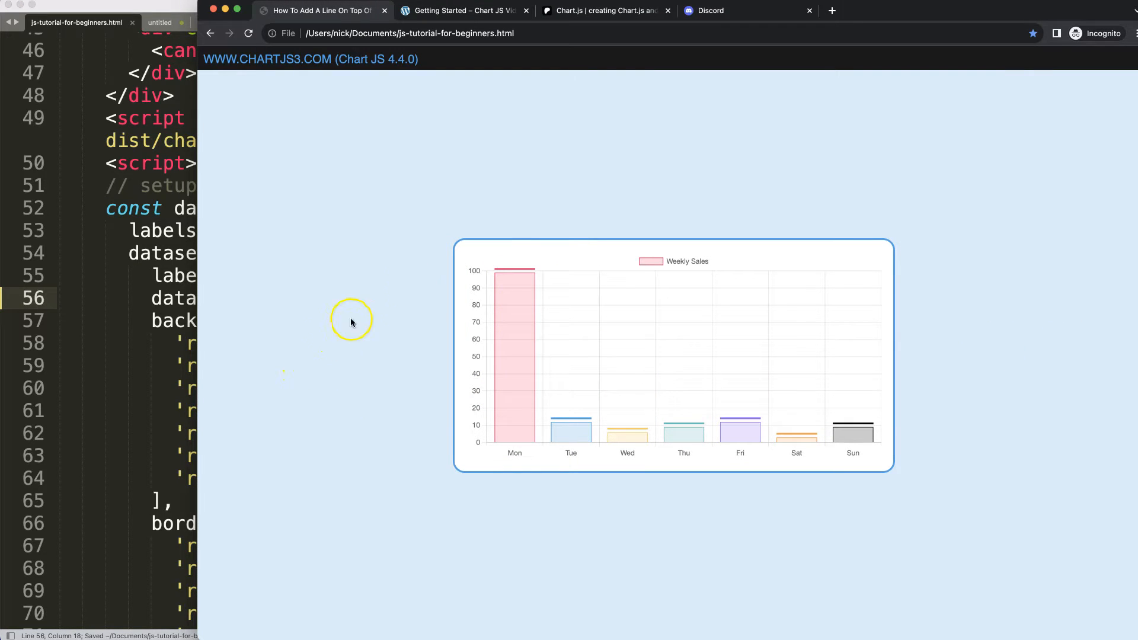